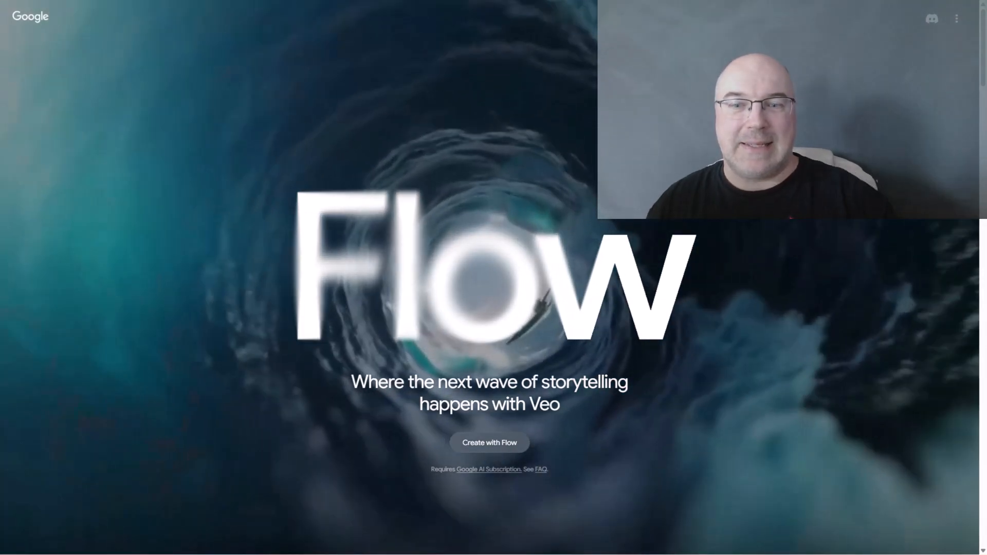
Step: Scroll the Flow landing page down to the FAQ and expand 'Where is it available?'
{"action": "scroll", "scroll_direction": "down", "scroll_amount": 3}
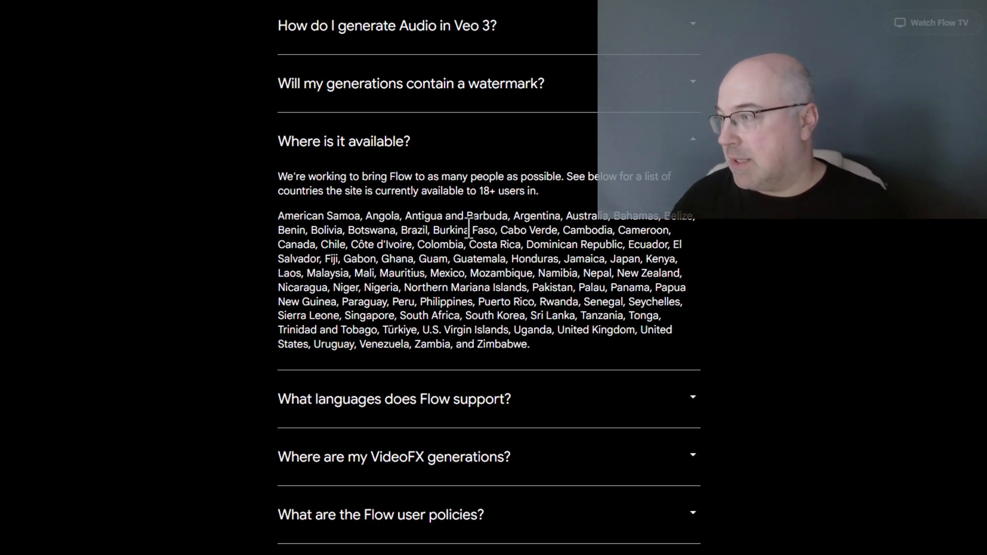
{"action": "mouse_move", "coordinate": [551, 278]}
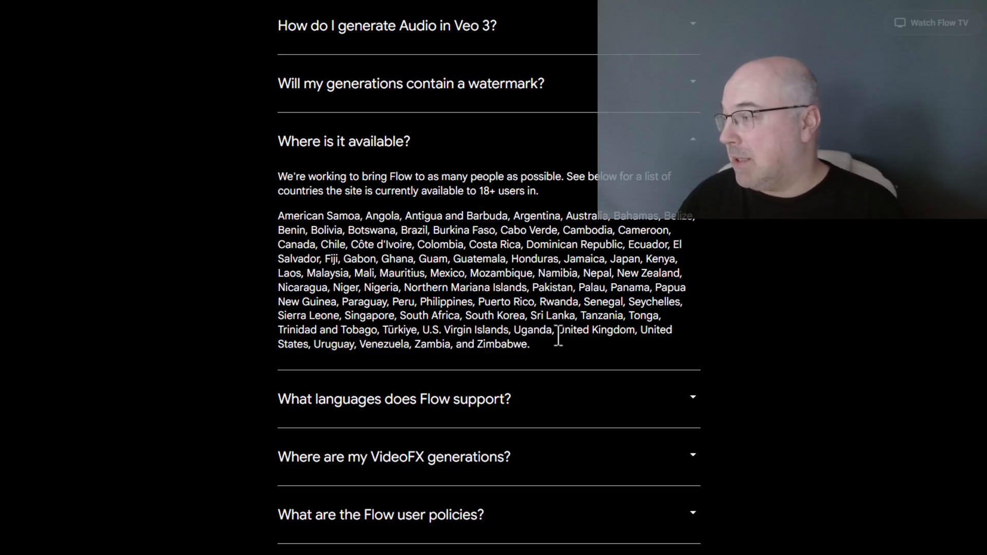
Step: Bring up a new incognito Chrome window alongside the Flow tabs
{"action": "double_click", "coordinate": [595, 330]}
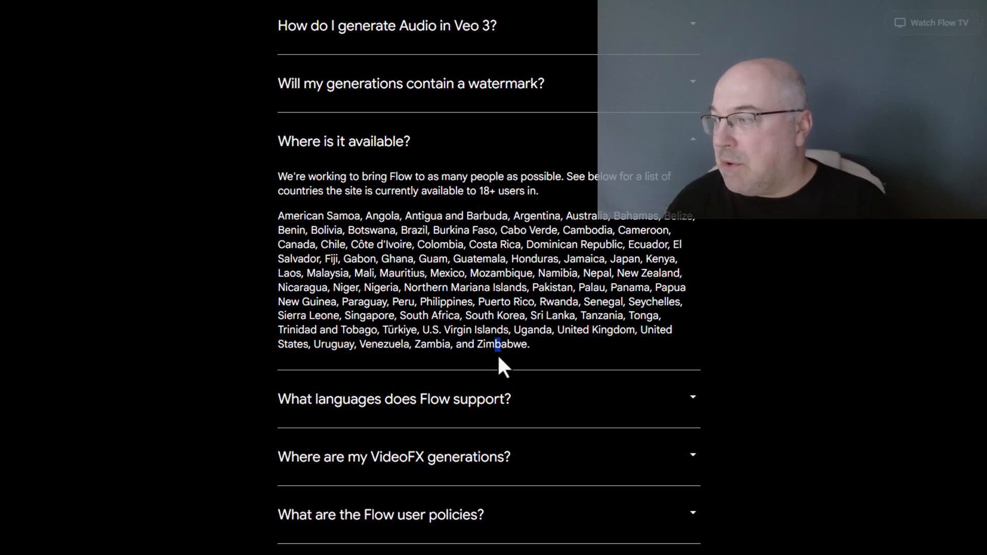
{"action": "left_click_drag", "start_coordinate": [498, 346], "coordinate": [279, 215]}
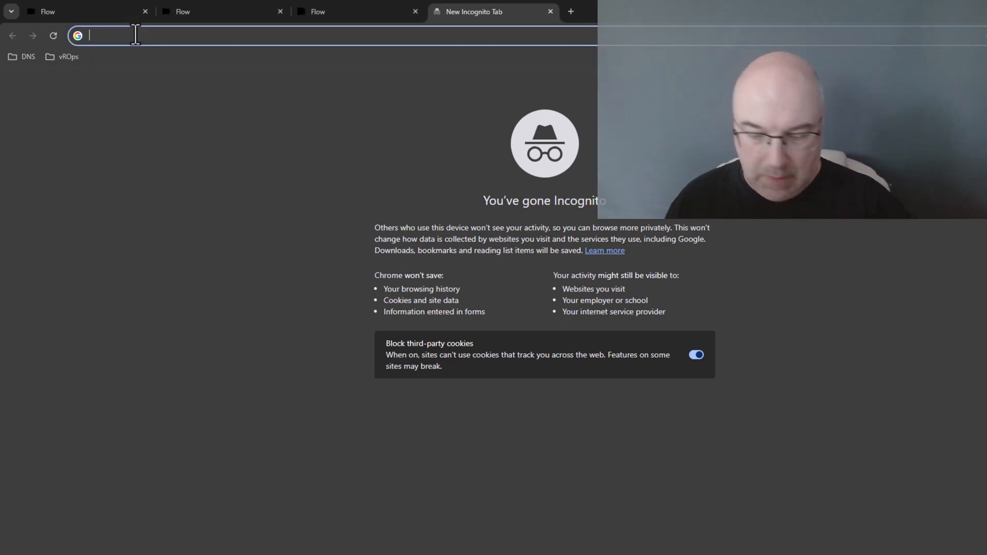
Step: Go to the one.google.com AI Premium student URL and begin creating a personal Google account
{"action": "type", "text": "one.google.com/u/0/explore-plan/ai-premium-student?g1_landing_page=75&pli=1"}
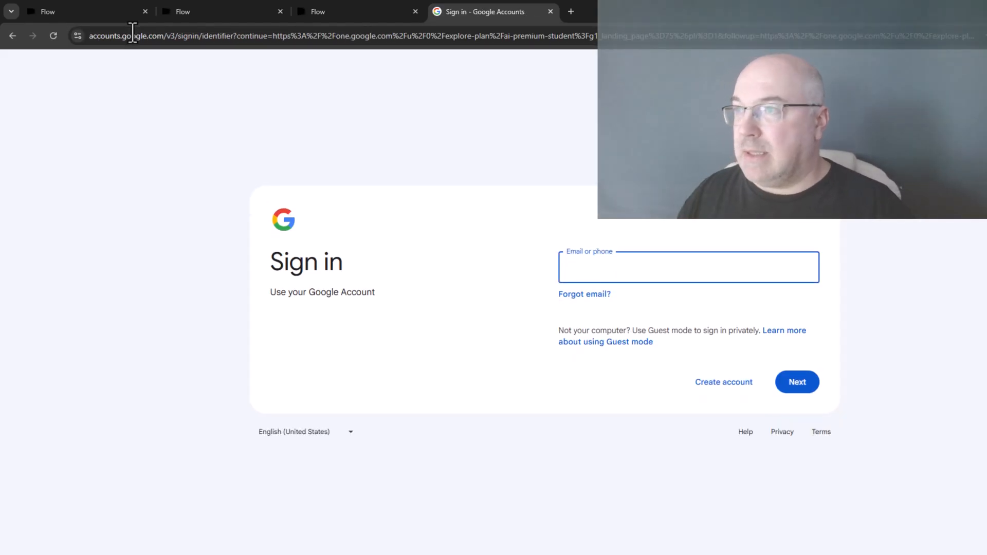
{"action": "left_click", "coordinate": [688, 266]}
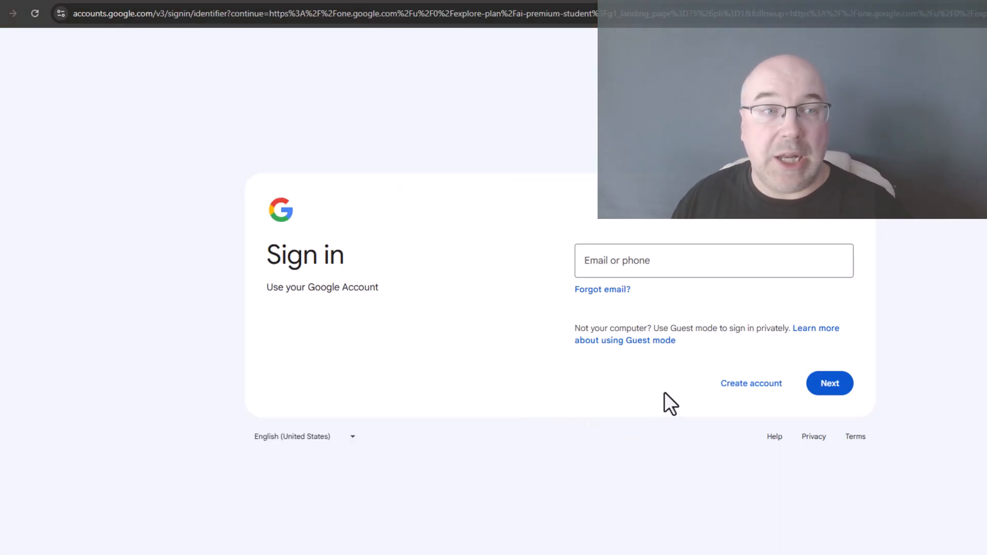
{"action": "left_click", "coordinate": [751, 383]}
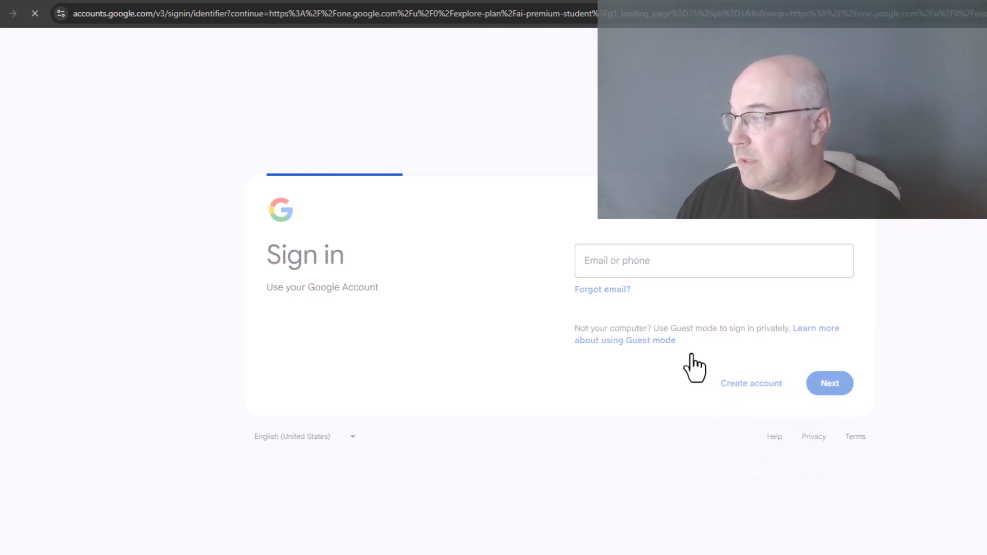
{"action": "left_click", "coordinate": [750, 382]}
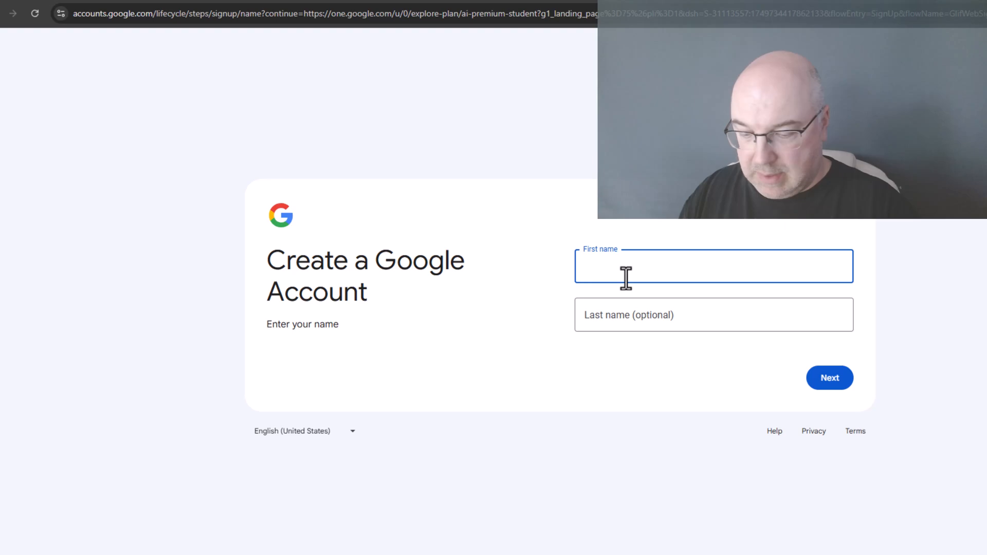
Step: Enter first name 'Piot', take a new Gmail address and submit the password
{"action": "type", "text": "Piot"}
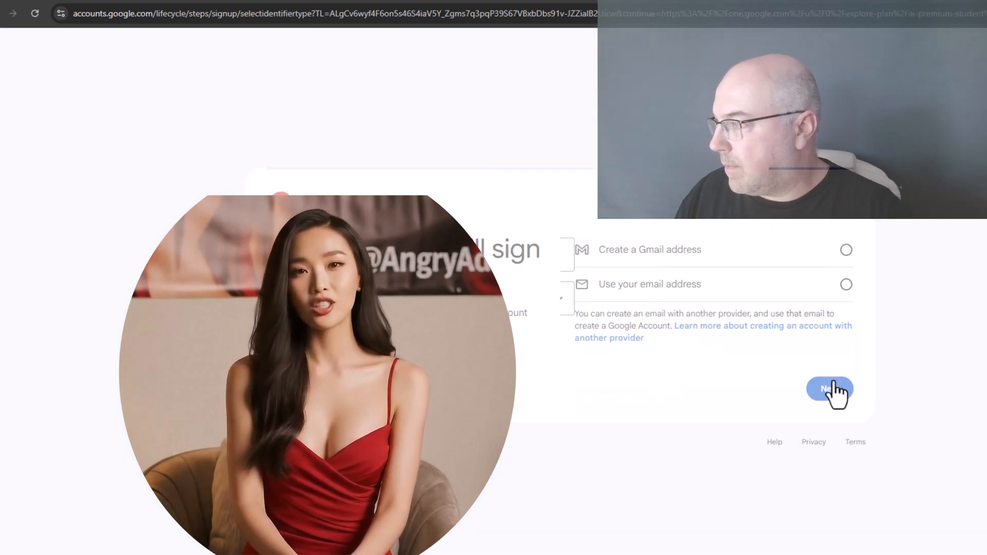
{"action": "left_click", "coordinate": [829, 388]}
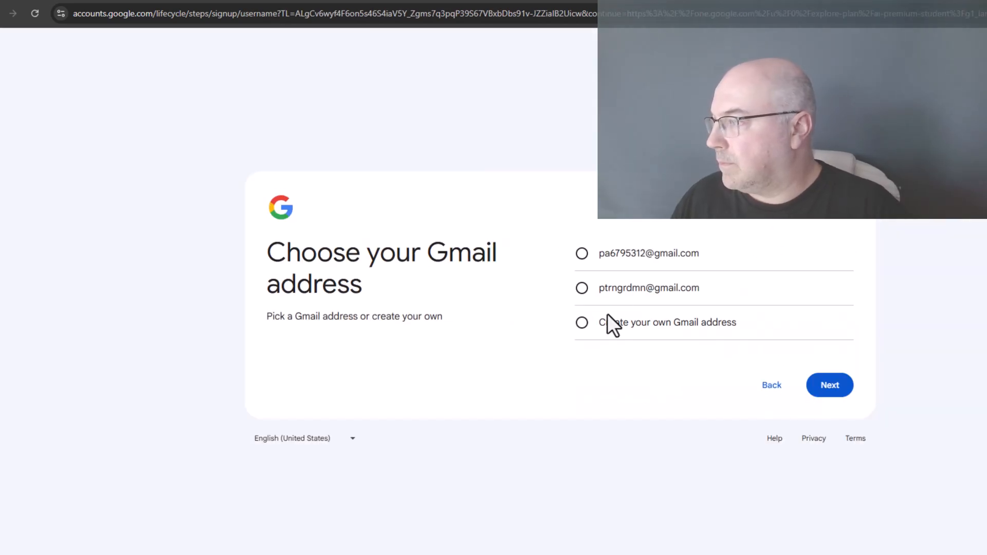
{"action": "left_click", "coordinate": [828, 385]}
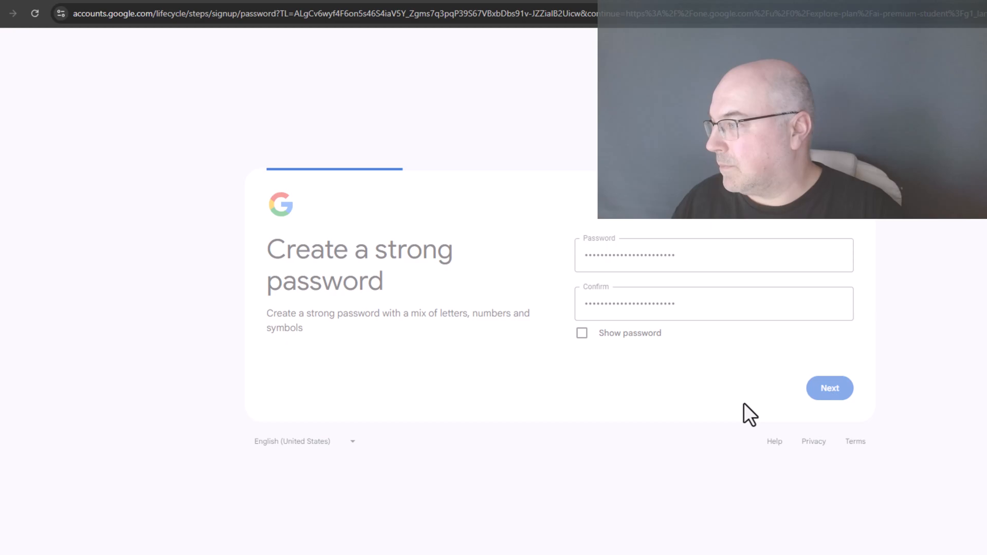
{"action": "left_click", "coordinate": [828, 387]}
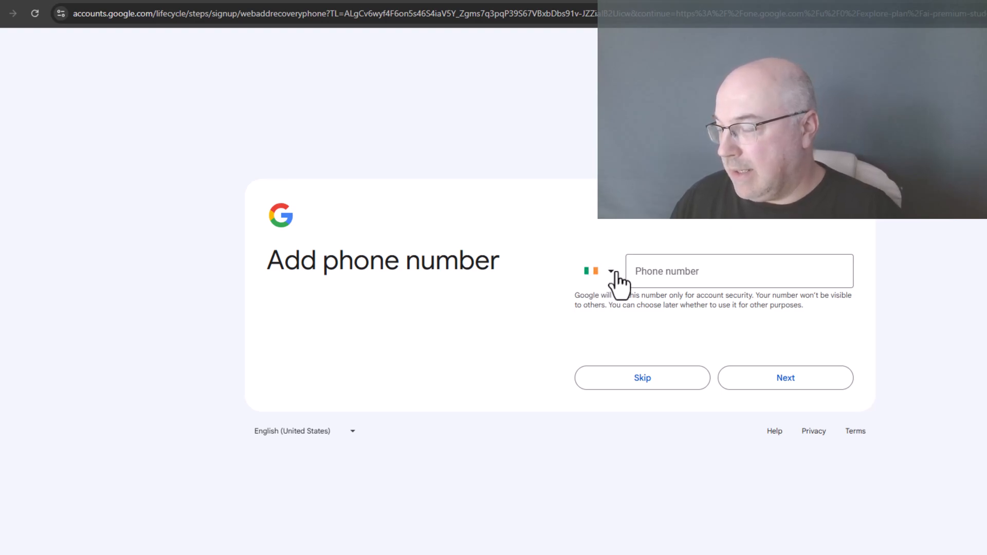
Step: Set the phone number country to United Kingdom (+44)
{"action": "left_click", "coordinate": [598, 270]}
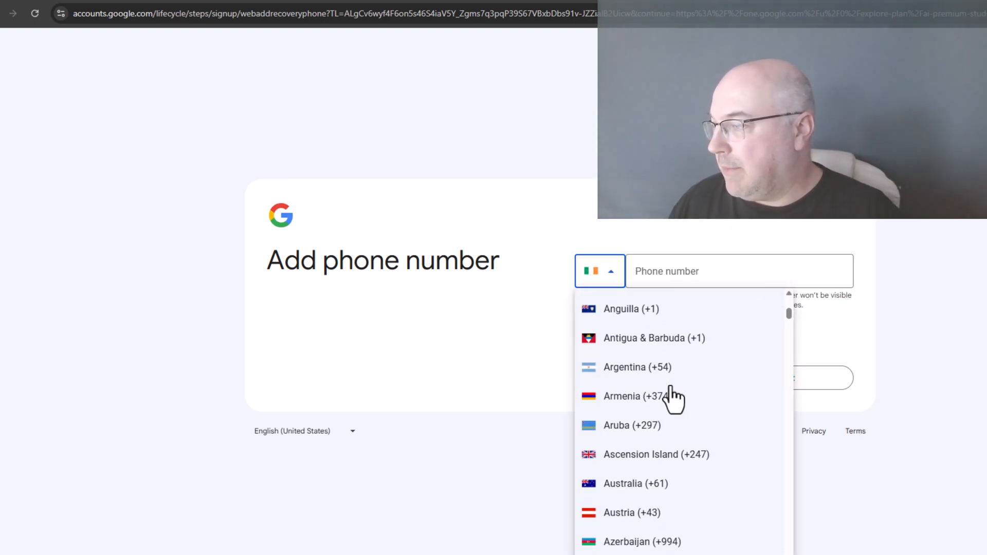
{"action": "scroll", "scroll_direction": "down", "scroll_amount": 3}
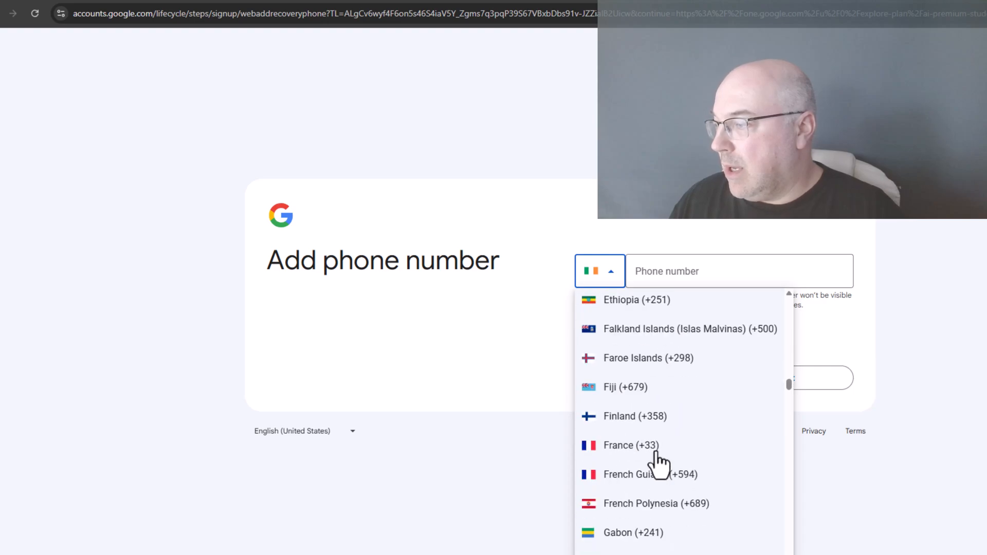
{"action": "scroll", "scroll_direction": "down", "scroll_amount": 3}
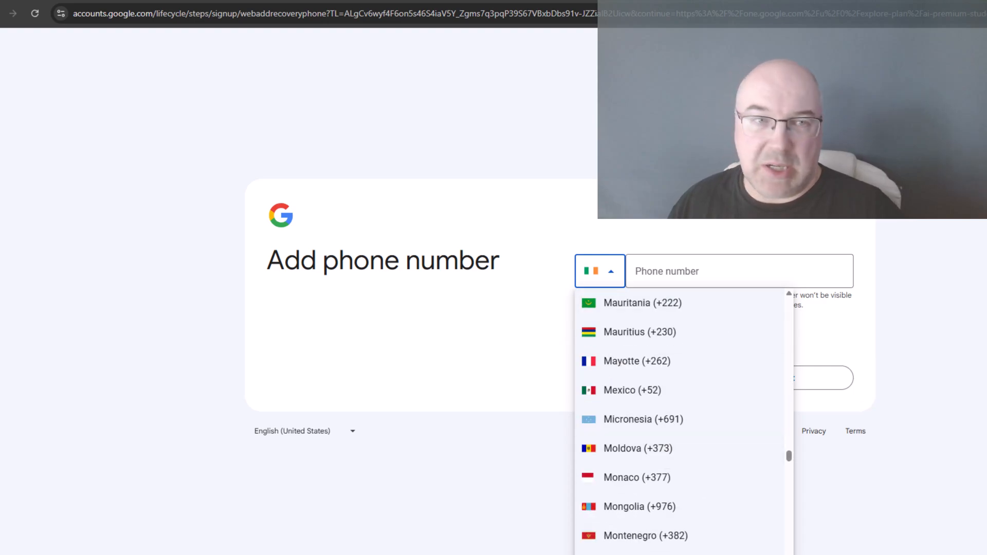
{"action": "scroll", "scroll_direction": "down", "scroll_amount": 3}
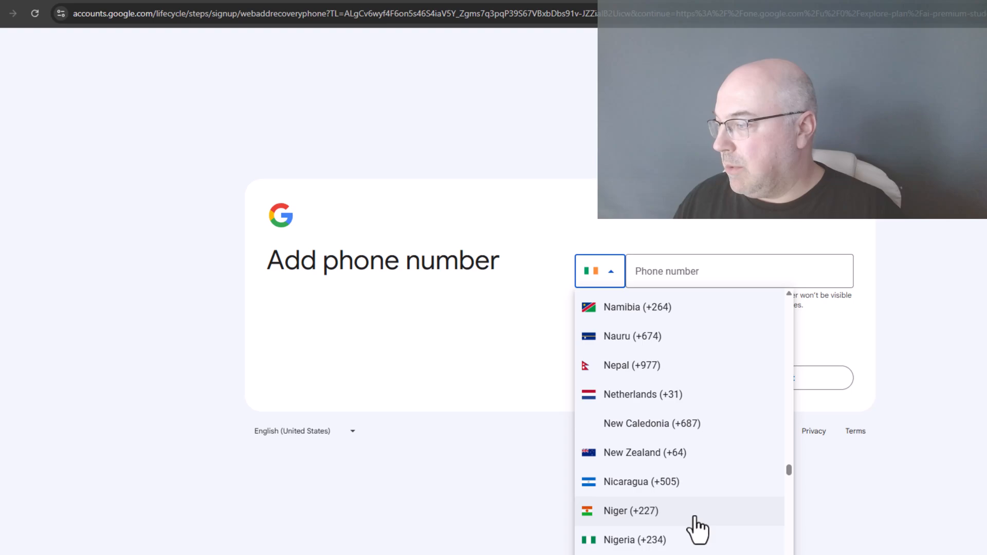
{"action": "scroll", "scroll_direction": "down", "scroll_amount": 3}
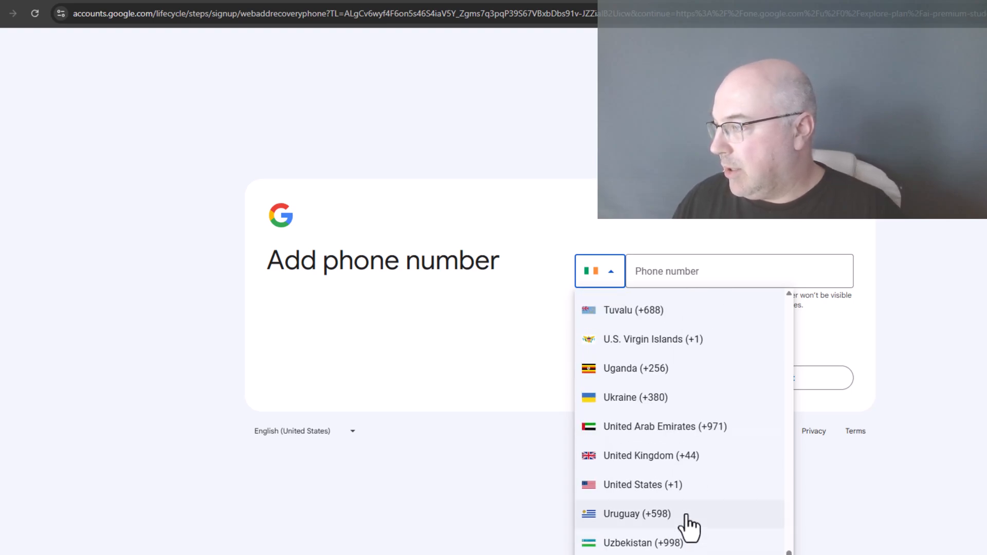
{"action": "left_click", "coordinate": [651, 456]}
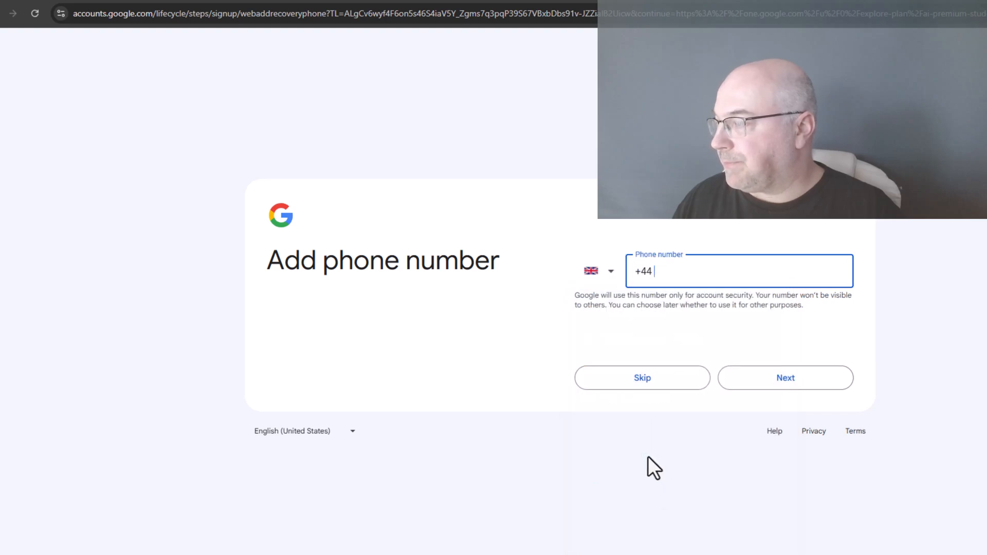
{"action": "mouse_move", "coordinate": [233, 309]}
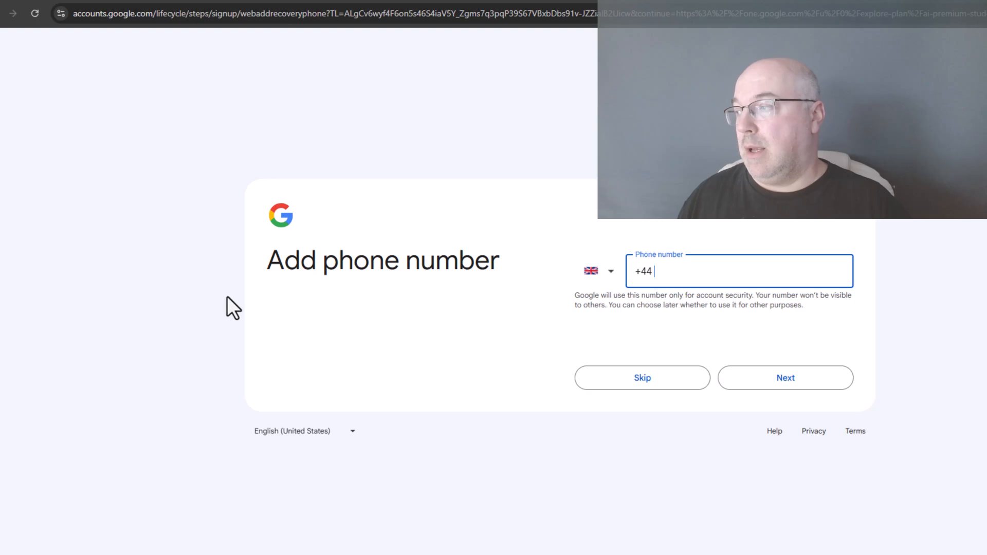
{"action": "mouse_move", "coordinate": [200, 252]}
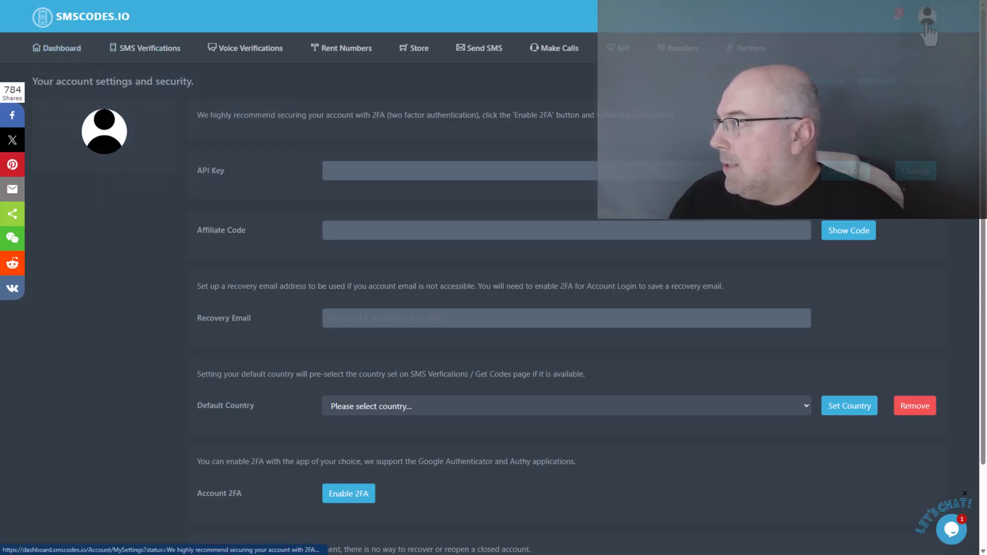
Step: View My Balance in SMSCodes.io showing $1.95, then bring up the Store menu
{"action": "left_click", "coordinate": [925, 17]}
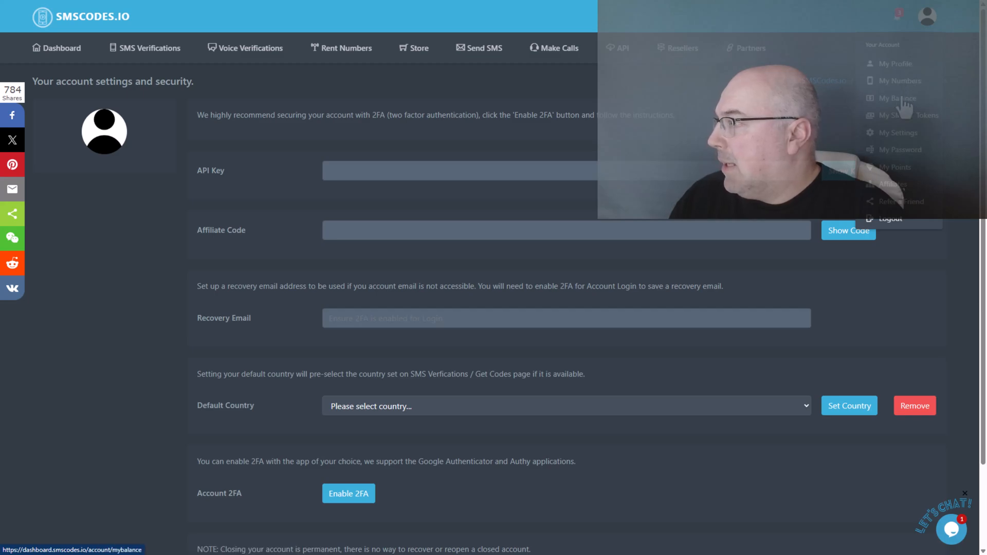
{"action": "left_click", "coordinate": [898, 98]}
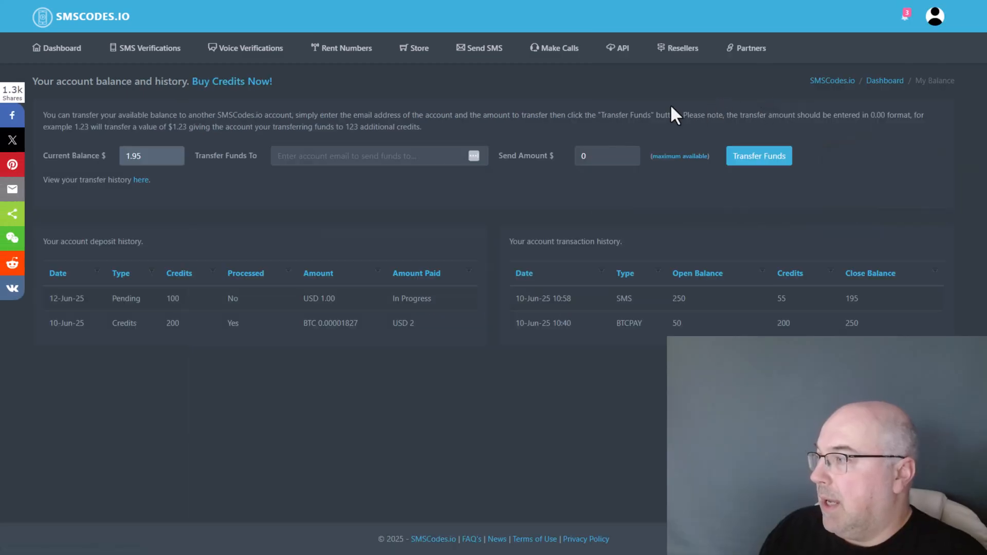
{"action": "left_click", "coordinate": [151, 156]}
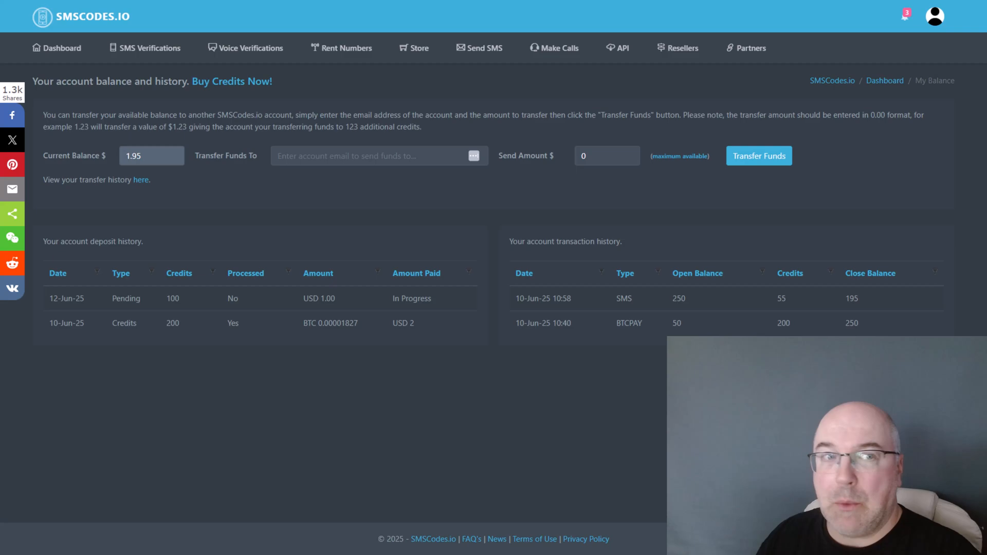
{"action": "mouse_move", "coordinate": [673, 323]}
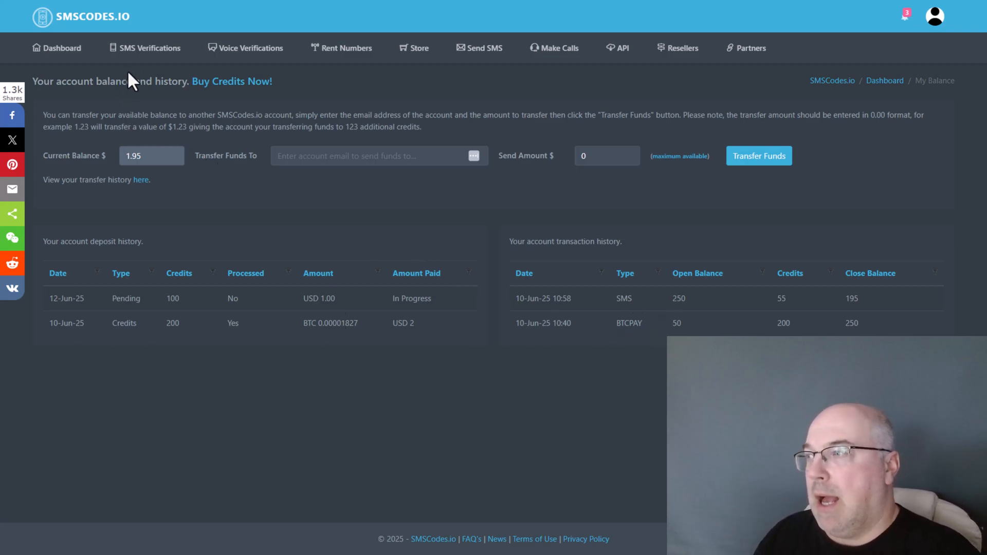
{"action": "mouse_move", "coordinate": [131, 109]}
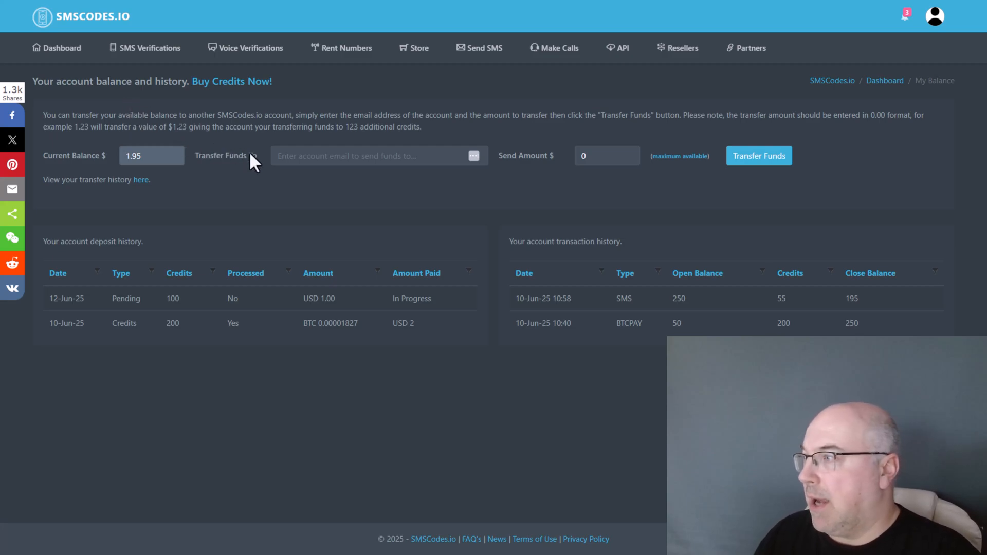
{"action": "mouse_move", "coordinate": [389, 102]}
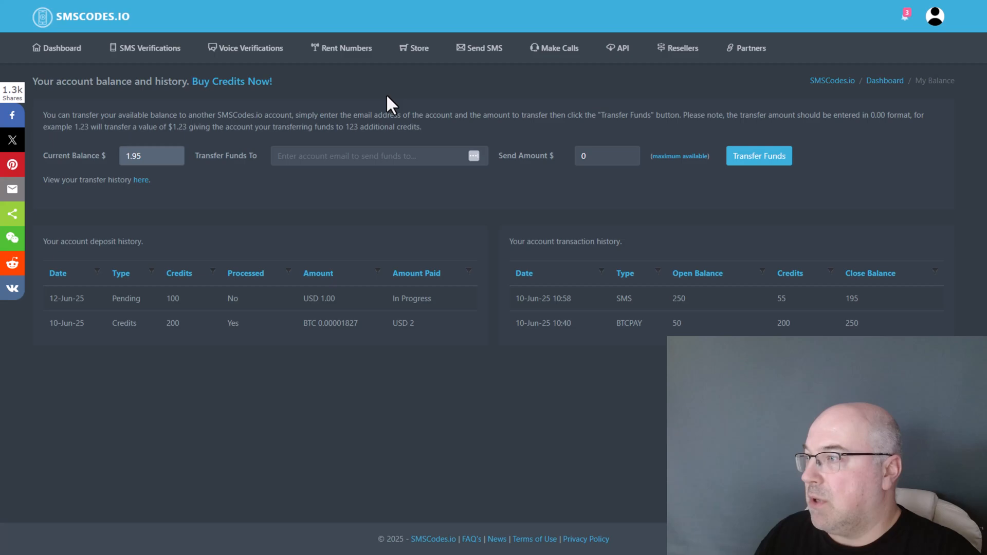
{"action": "left_click", "coordinate": [418, 48]}
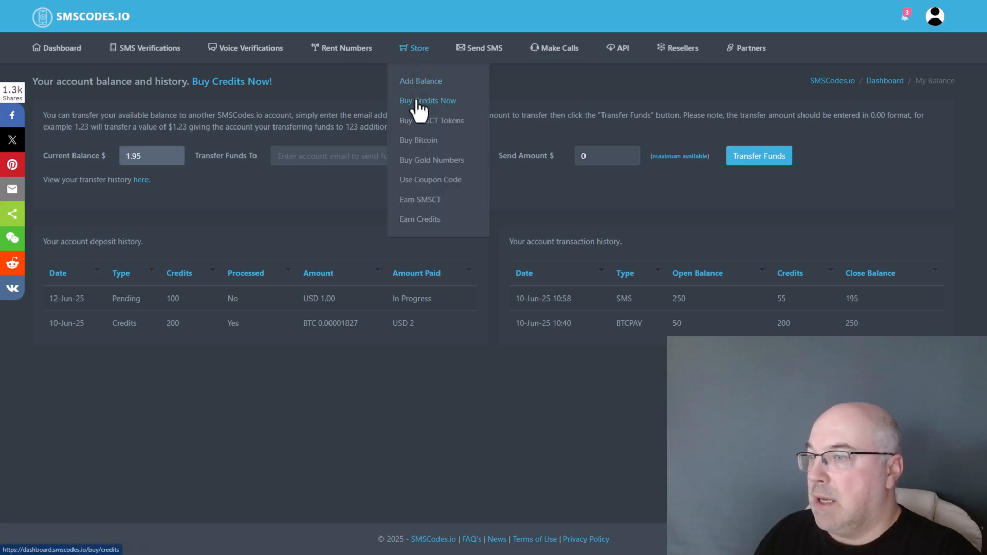
Step: Set up a $2.00 credit recharge paid with Litecoin, producing the LTC payment request
{"action": "left_click", "coordinate": [428, 100]}
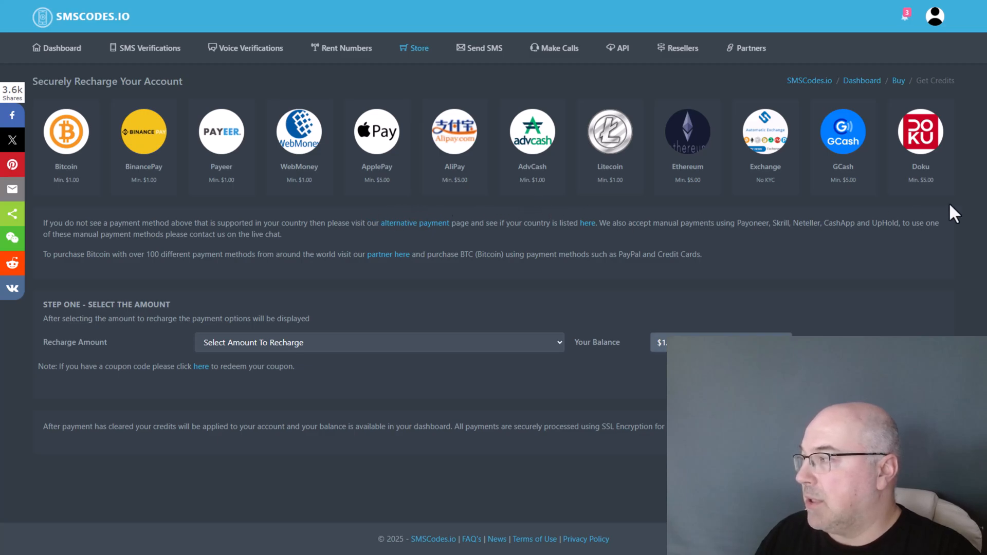
{"action": "mouse_move", "coordinate": [197, 112]}
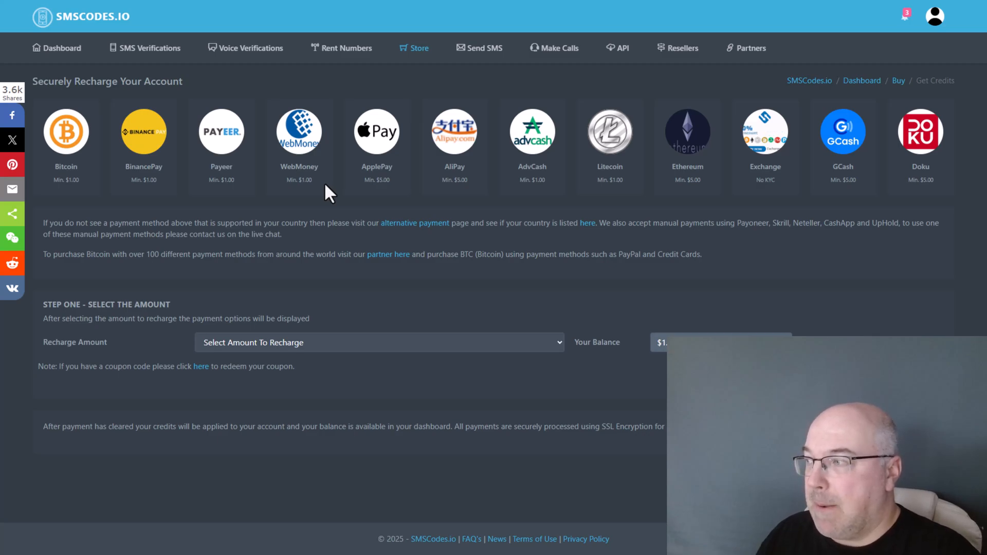
{"action": "mouse_move", "coordinate": [341, 211]}
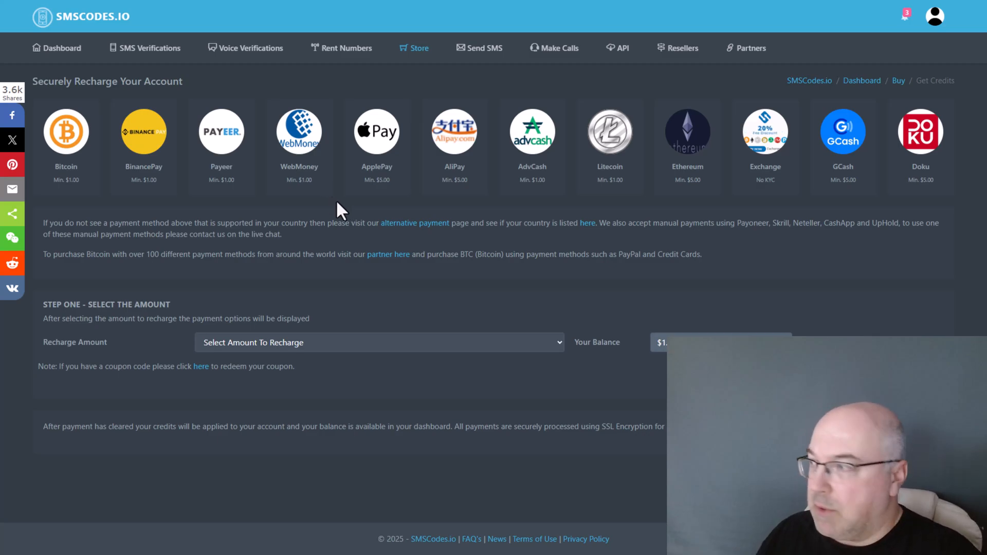
{"action": "mouse_move", "coordinate": [355, 274]}
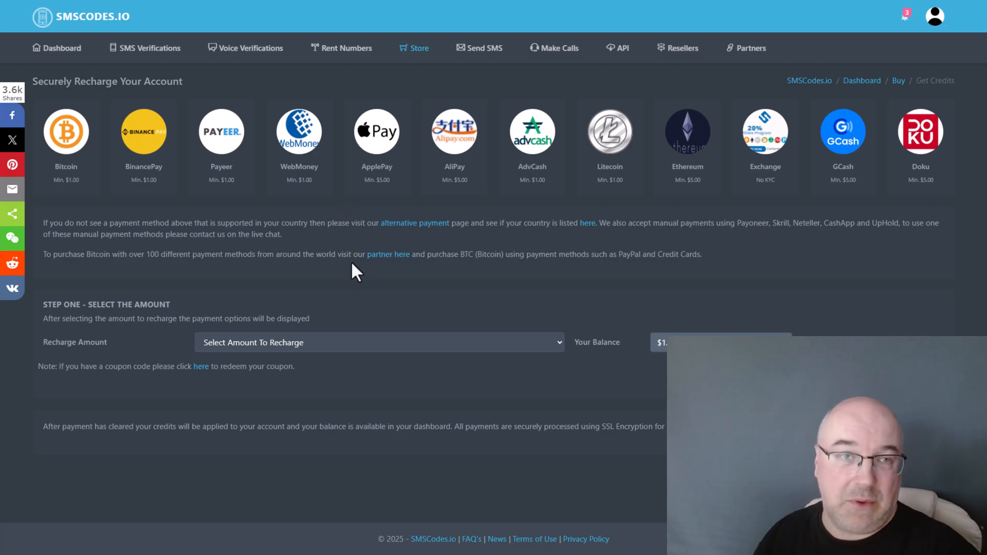
{"action": "left_click", "coordinate": [377, 342]}
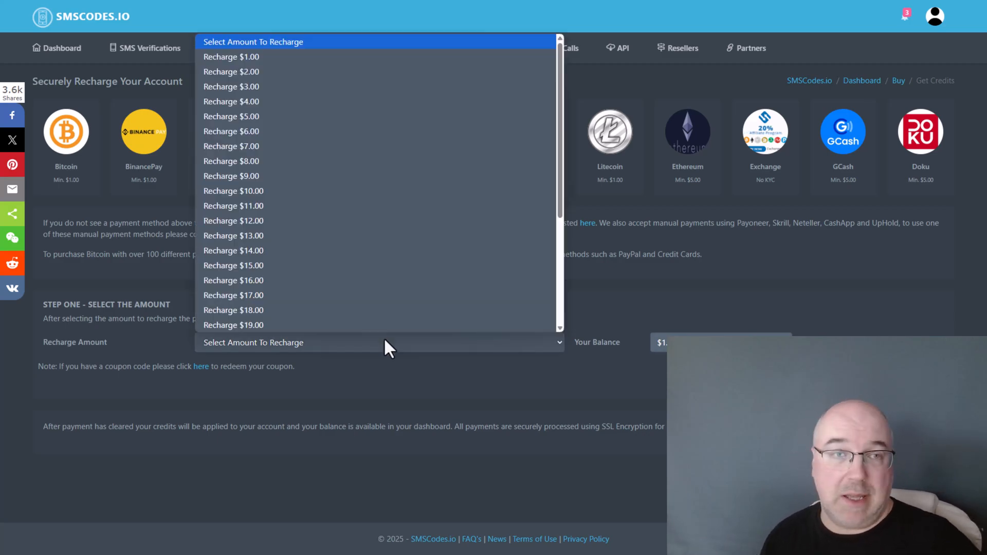
{"action": "mouse_move", "coordinate": [367, 56]}
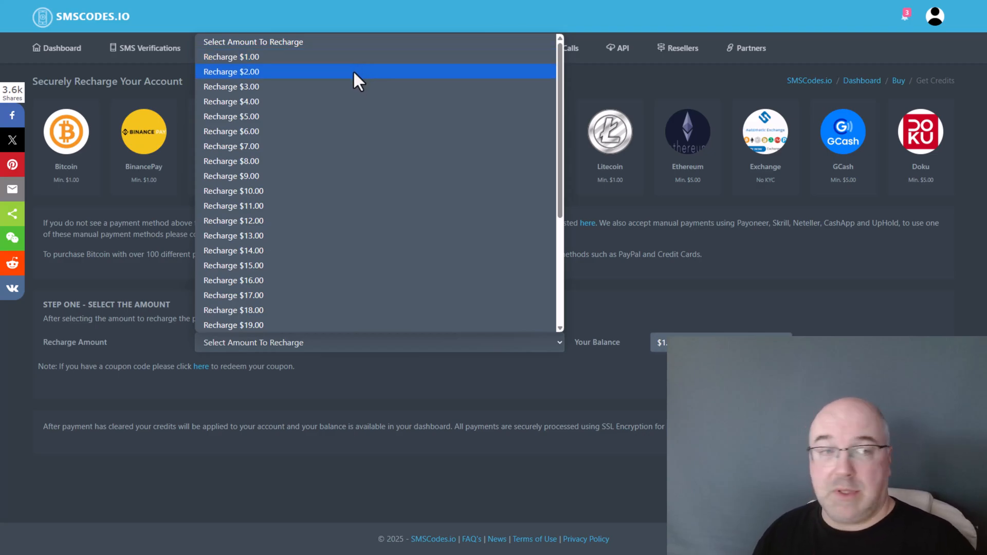
{"action": "left_click", "coordinate": [231, 71]}
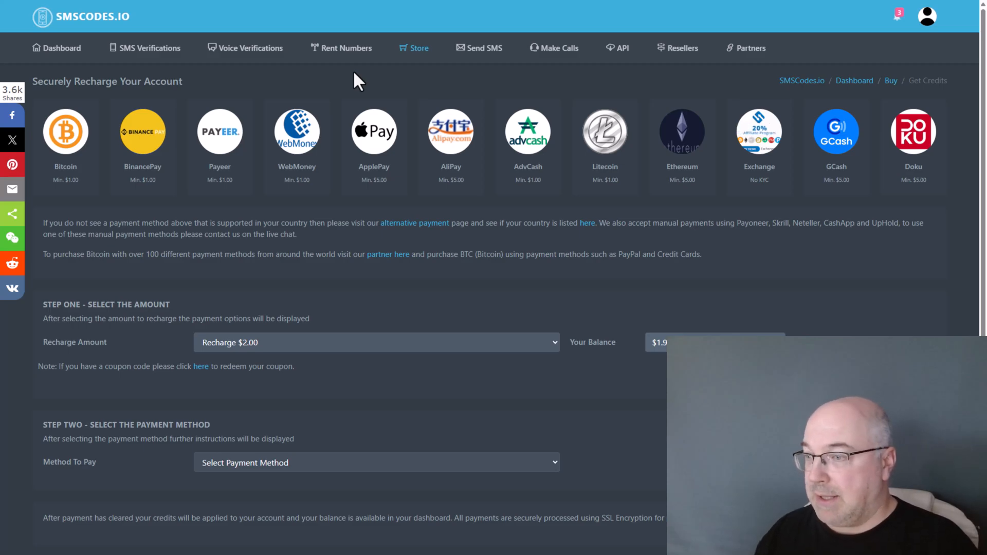
{"action": "mouse_move", "coordinate": [345, 98]}
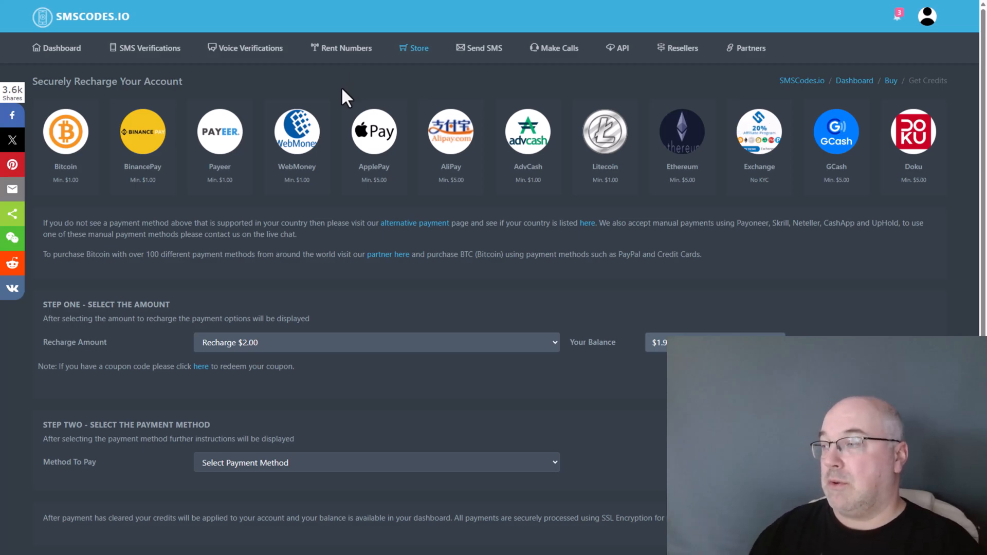
{"action": "scroll", "scroll_direction": "down", "scroll_amount": 3}
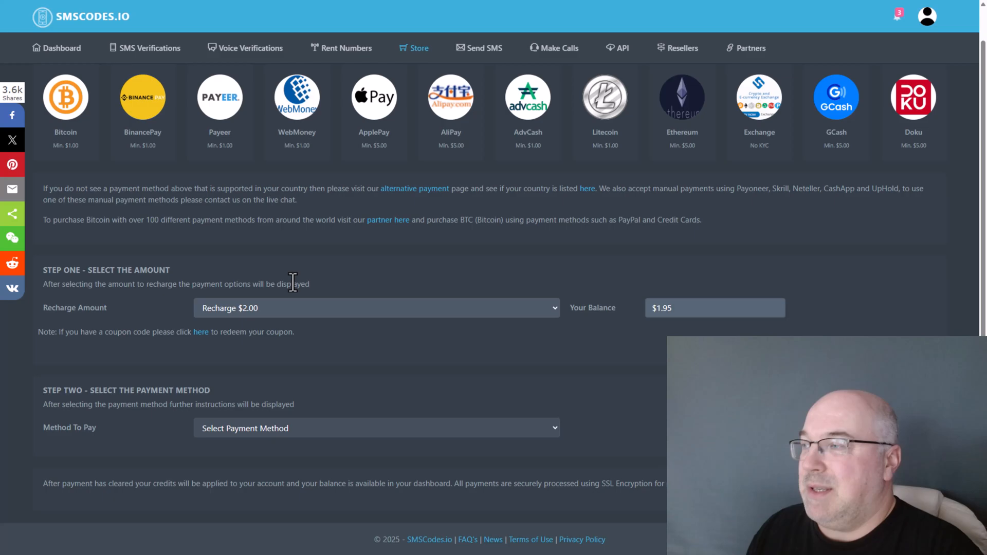
{"action": "mouse_move", "coordinate": [271, 318]}
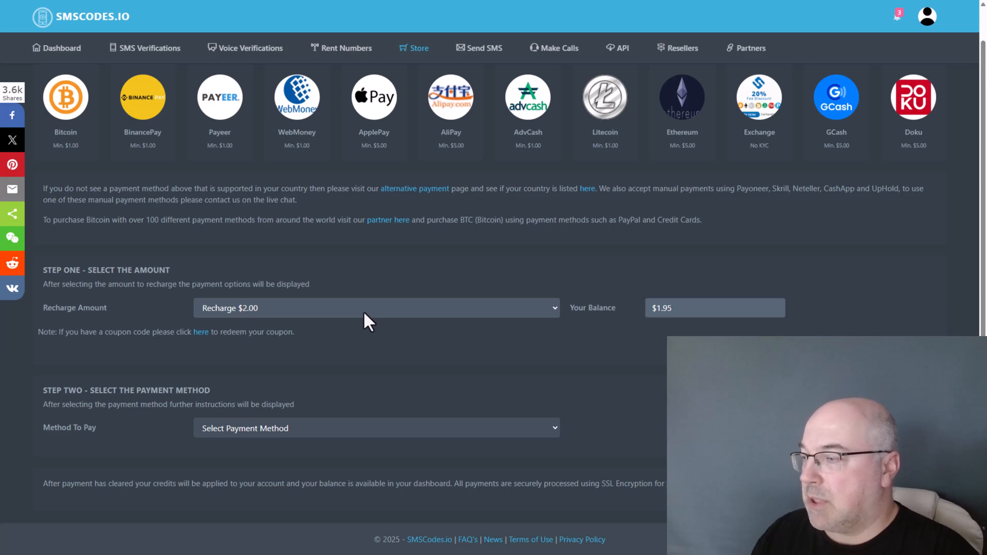
{"action": "left_click", "coordinate": [374, 428]}
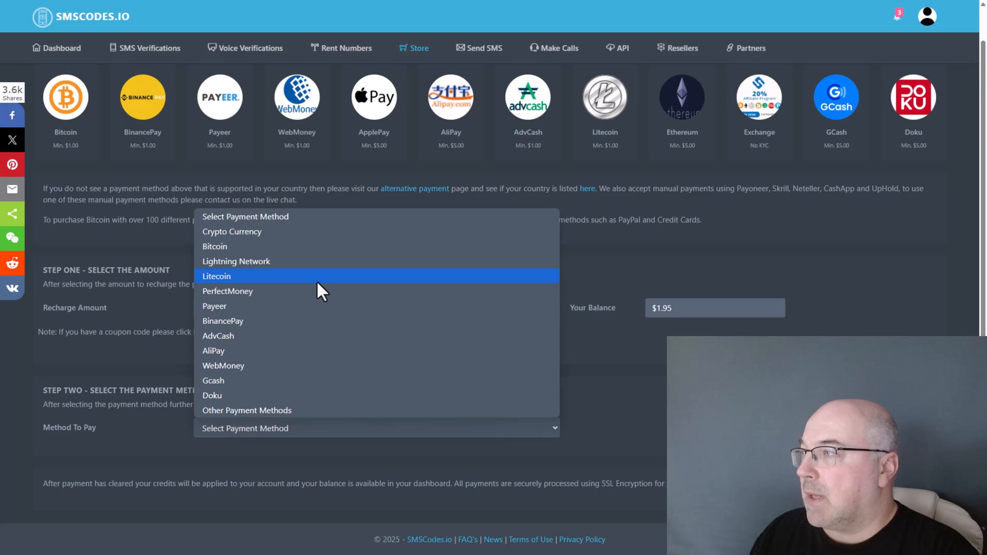
{"action": "left_click", "coordinate": [217, 276]}
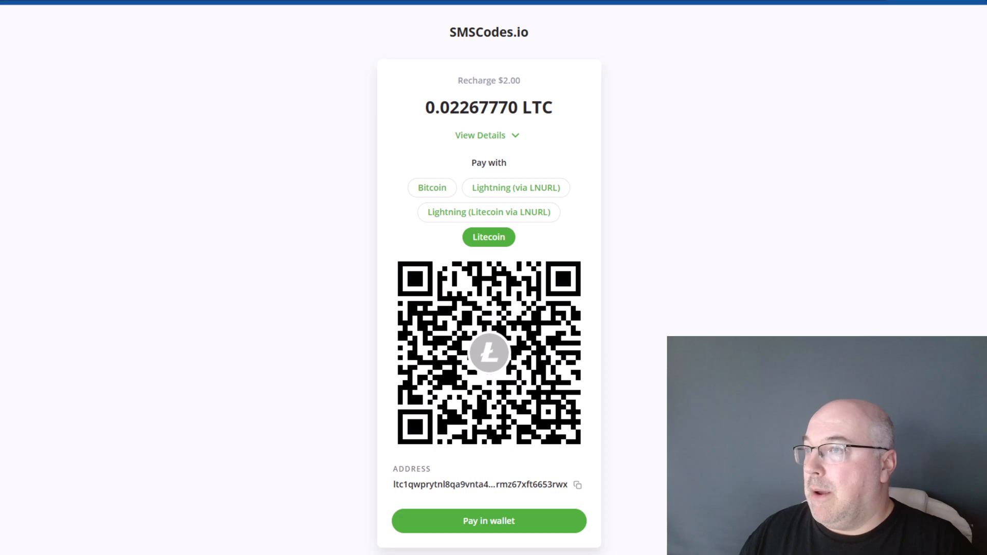
{"action": "mouse_move", "coordinate": [58, 285]}
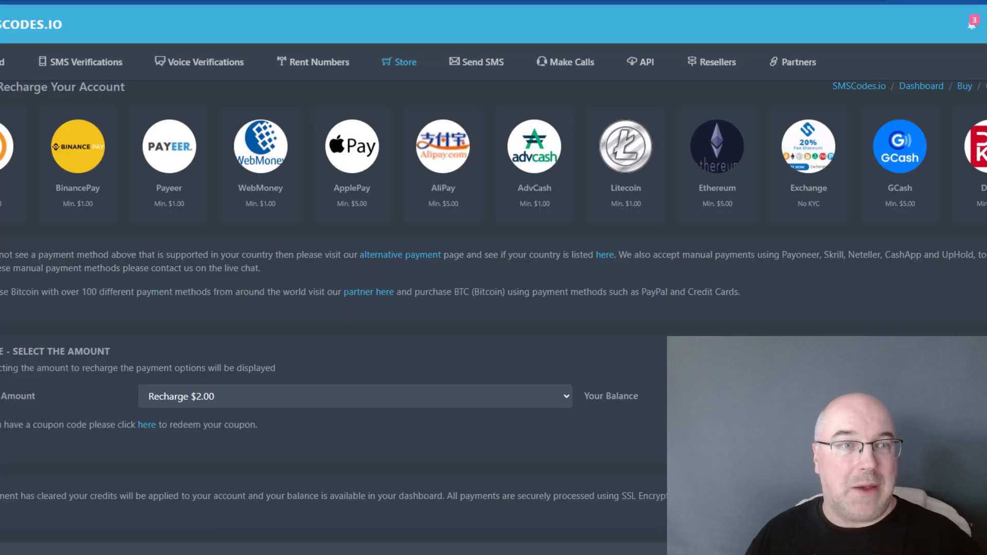
{"action": "mouse_move", "coordinate": [69, 321]}
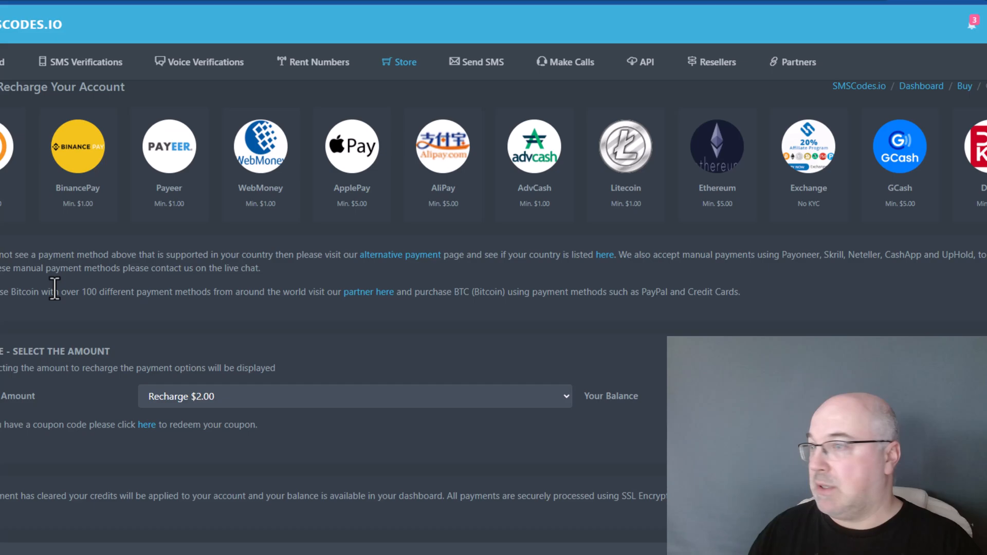
{"action": "mouse_move", "coordinate": [87, 62]}
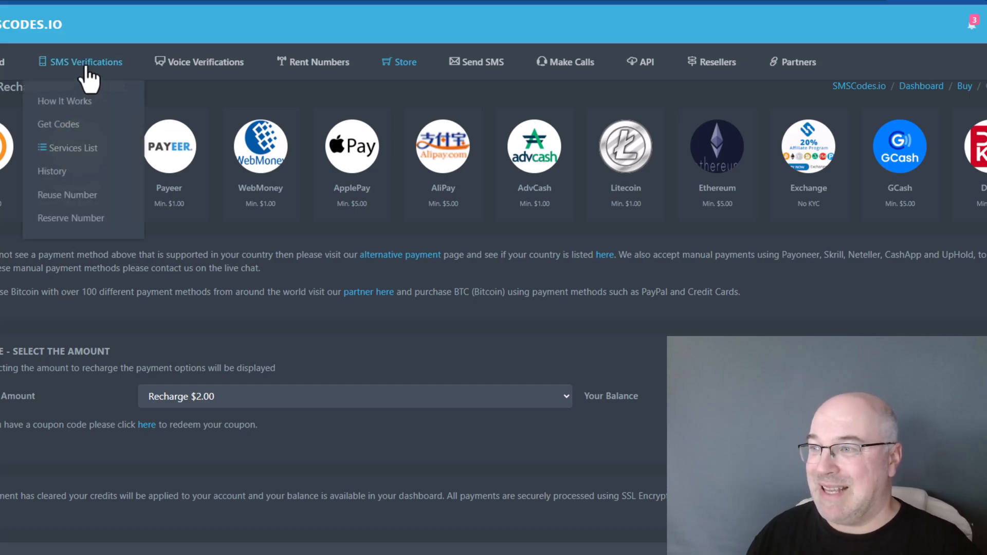
{"action": "mouse_move", "coordinate": [82, 89]}
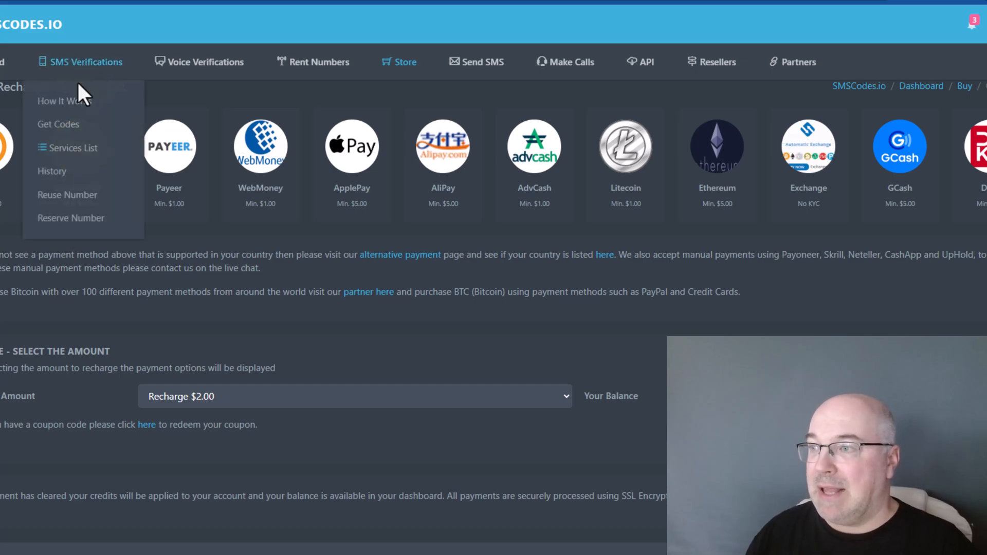
{"action": "mouse_move", "coordinate": [68, 131]}
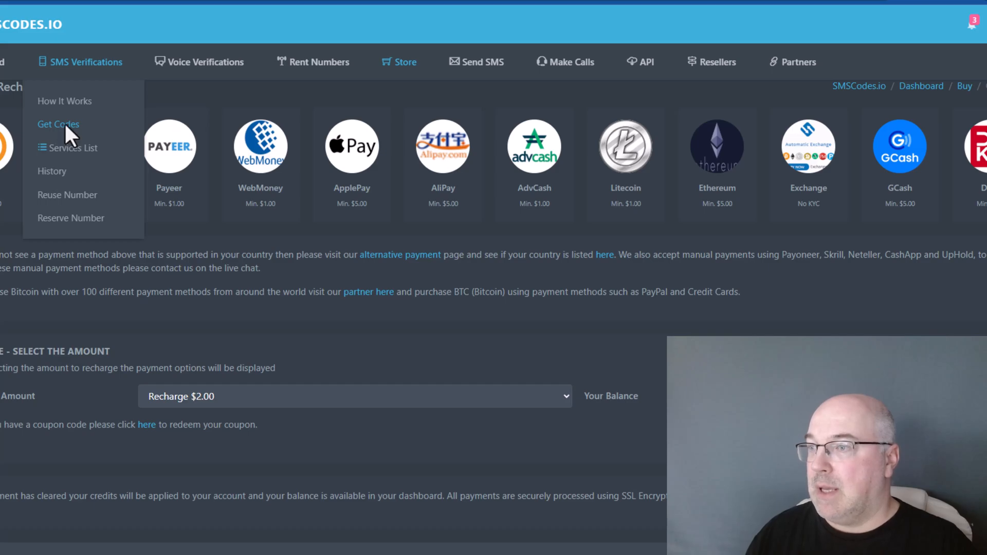
Step: Search the SMS verification services for 'google' and pick the Google/Gmail service
{"action": "left_click", "coordinate": [57, 124]}
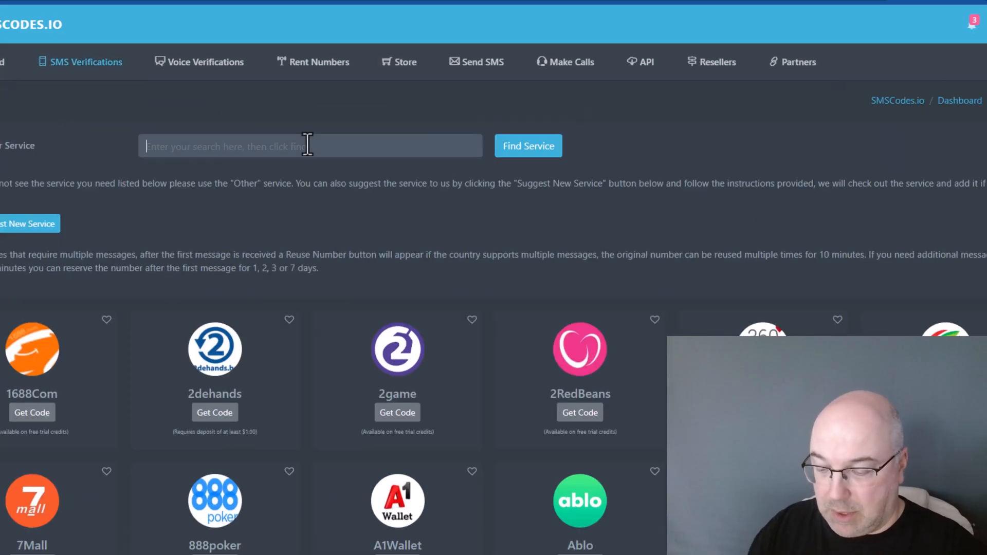
{"action": "type", "text": "google"}
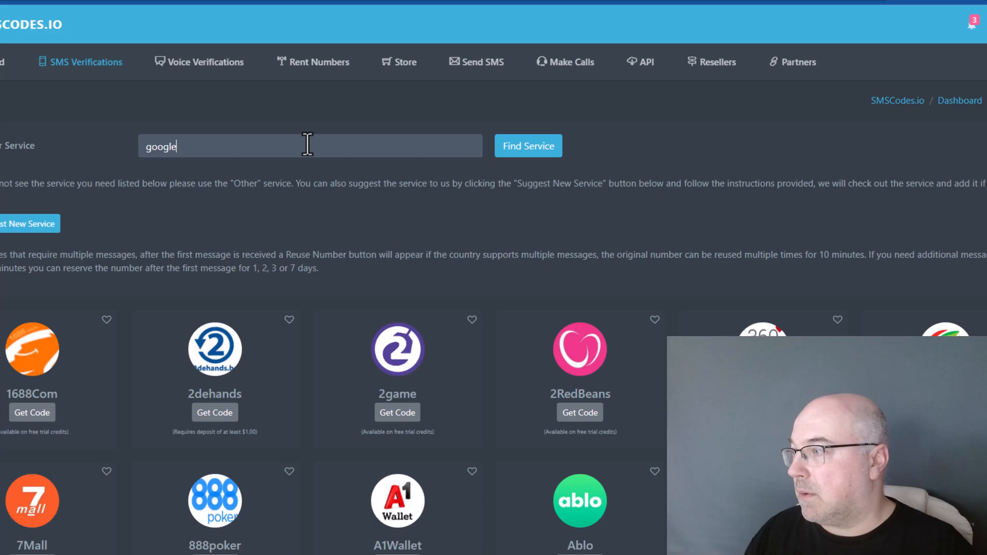
{"action": "left_click", "coordinate": [527, 145]}
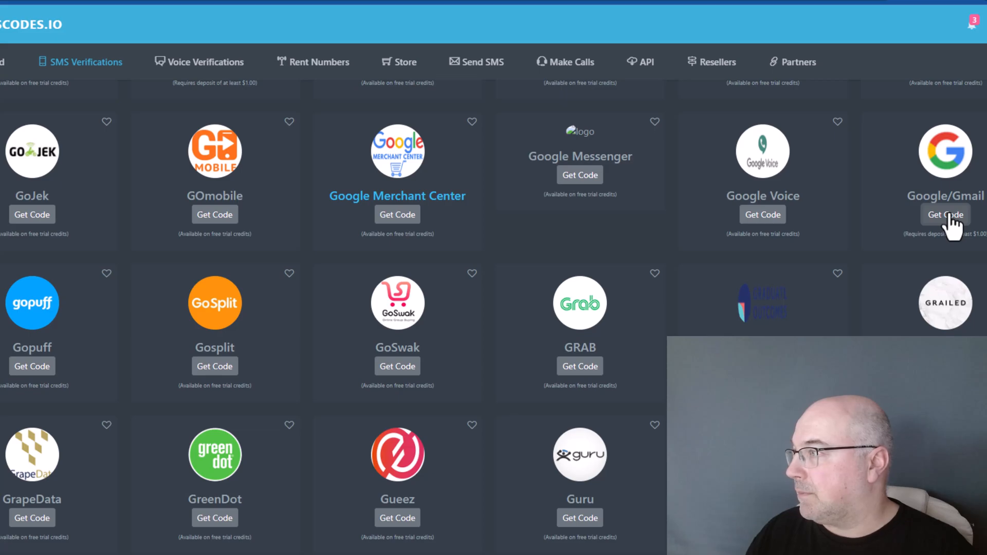
{"action": "left_click", "coordinate": [946, 214]}
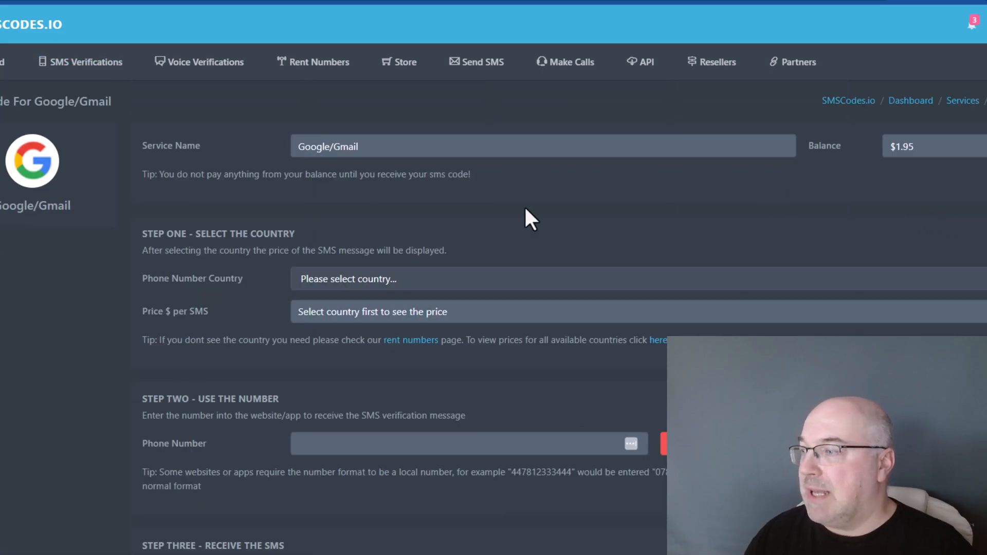
{"action": "mouse_move", "coordinate": [409, 290]}
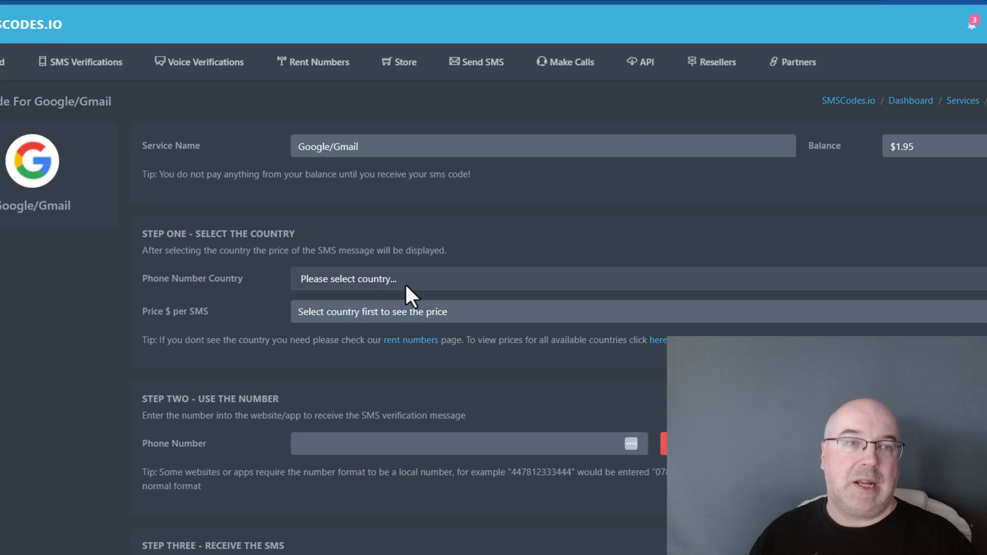
Step: Choose a United Kingdom (+44) number for the Google/Gmail verification
{"action": "left_click", "coordinate": [349, 279]}
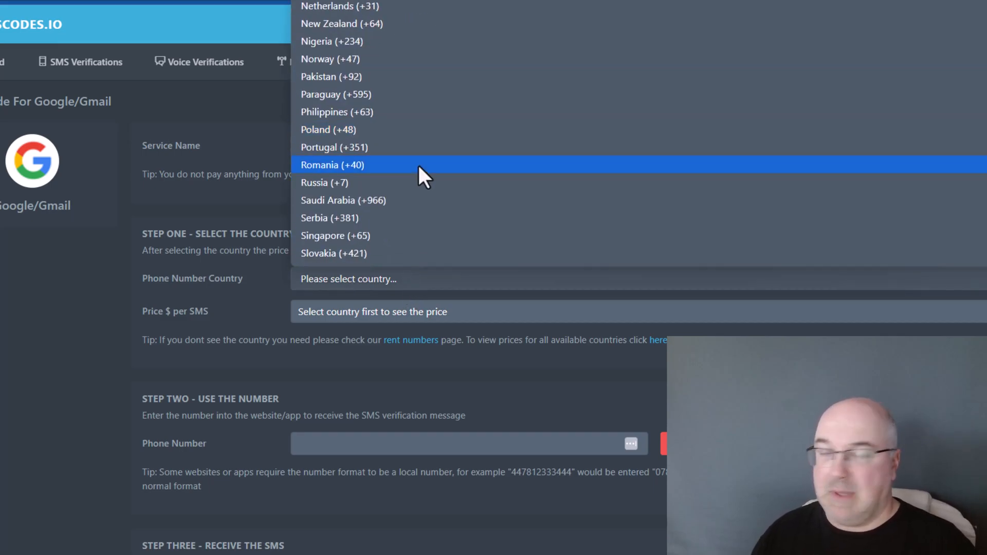
{"action": "scroll", "scroll_direction": "down", "scroll_amount": 3}
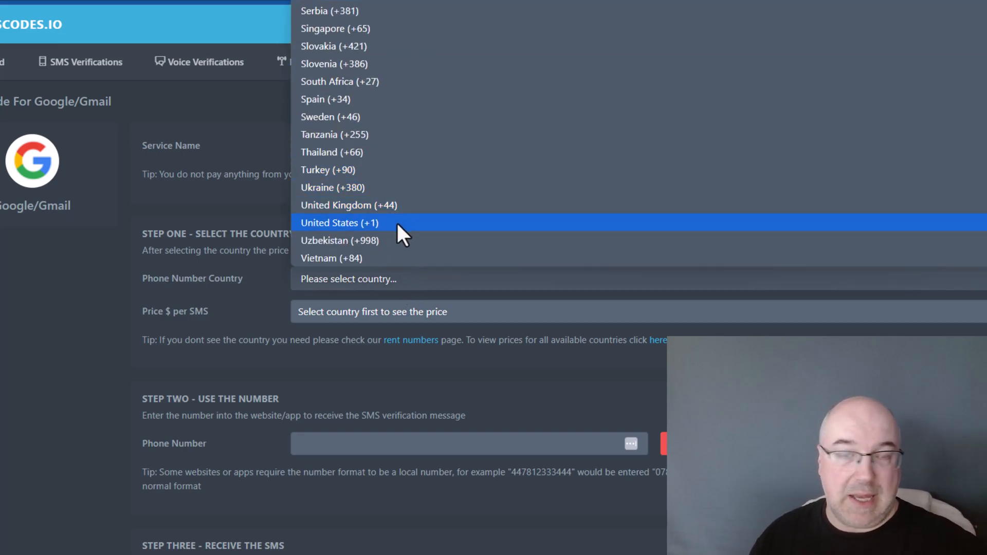
{"action": "mouse_move", "coordinate": [403, 205]}
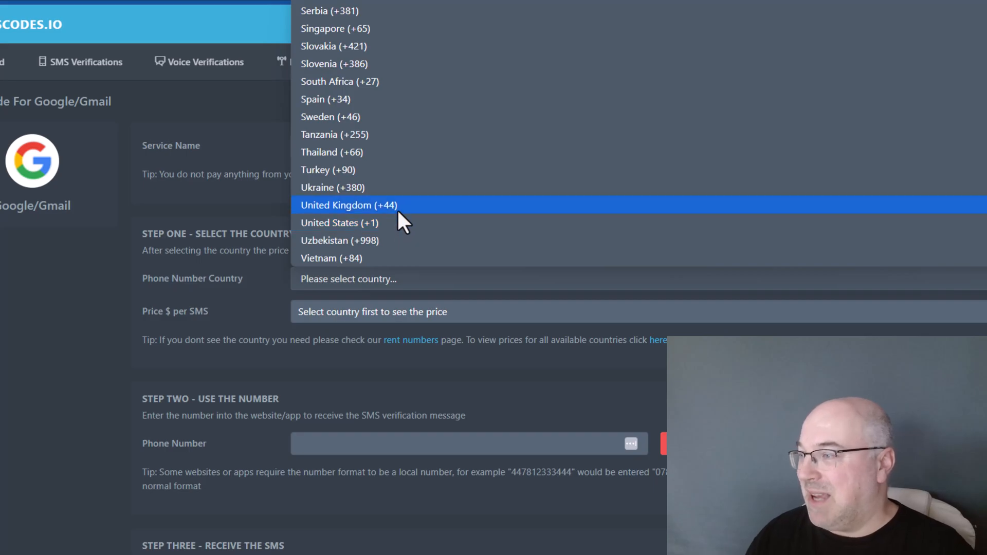
{"action": "left_click", "coordinate": [349, 206]}
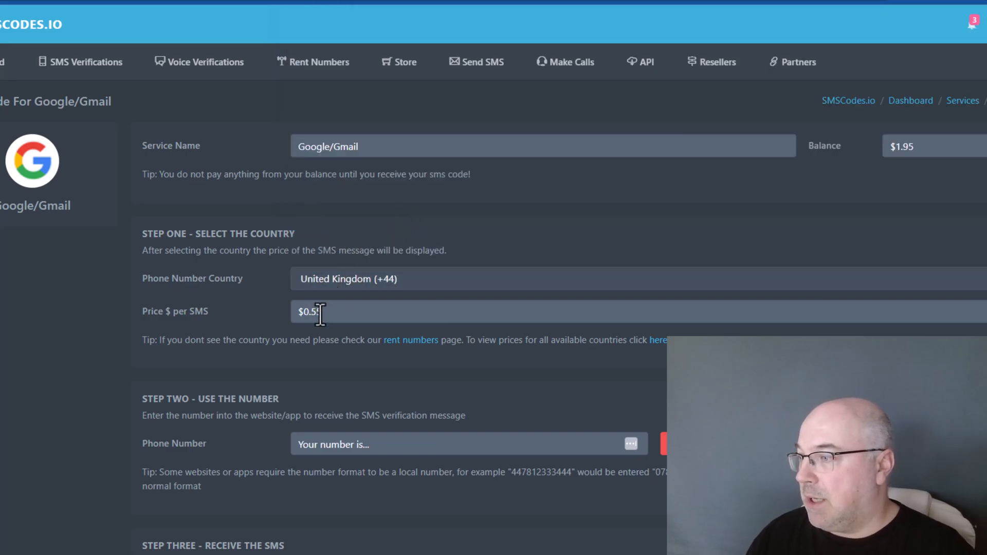
{"action": "scroll", "scroll_direction": "down", "scroll_amount": 3}
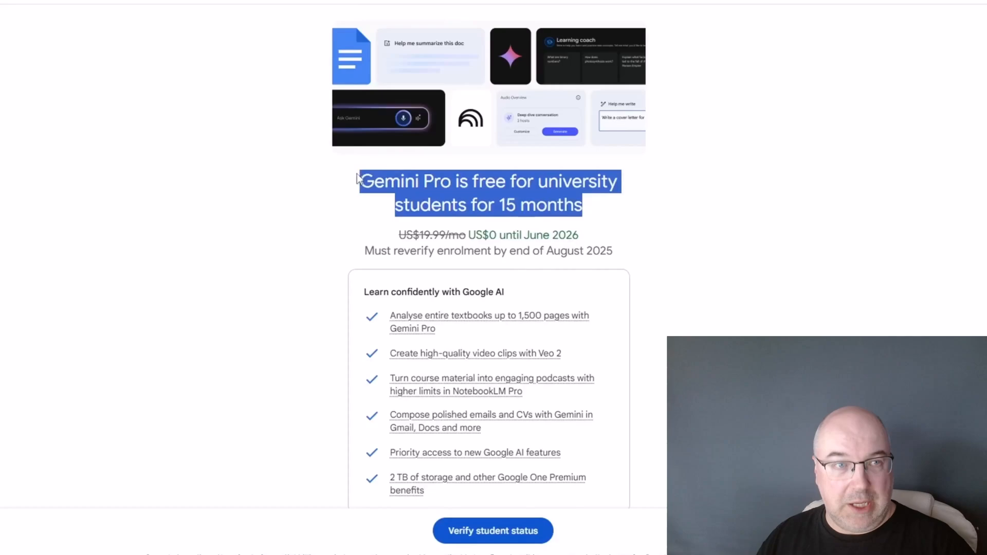
{"action": "mouse_move", "coordinate": [515, 232]}
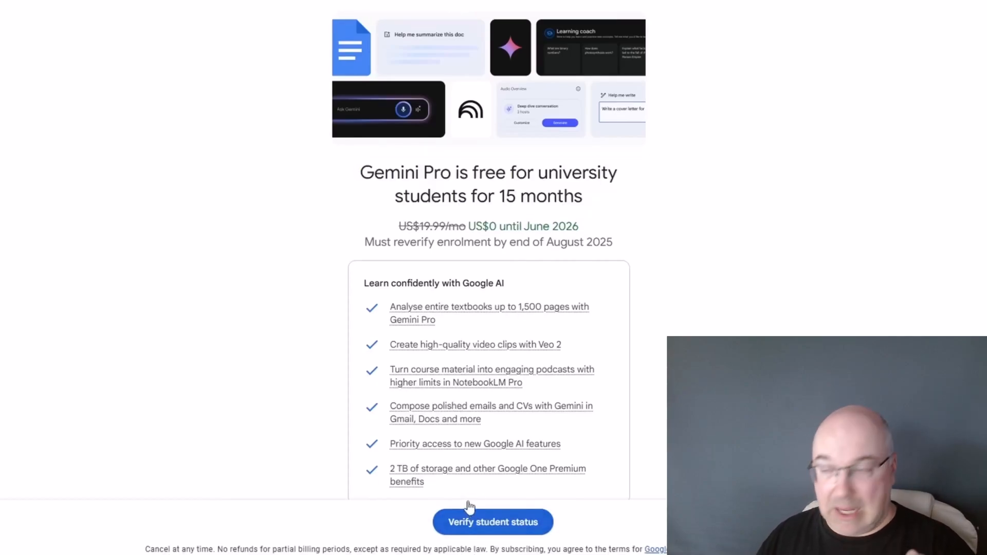
Step: Begin verifying student status on the Gemini Pro university offer page
{"action": "left_click", "coordinate": [493, 523]}
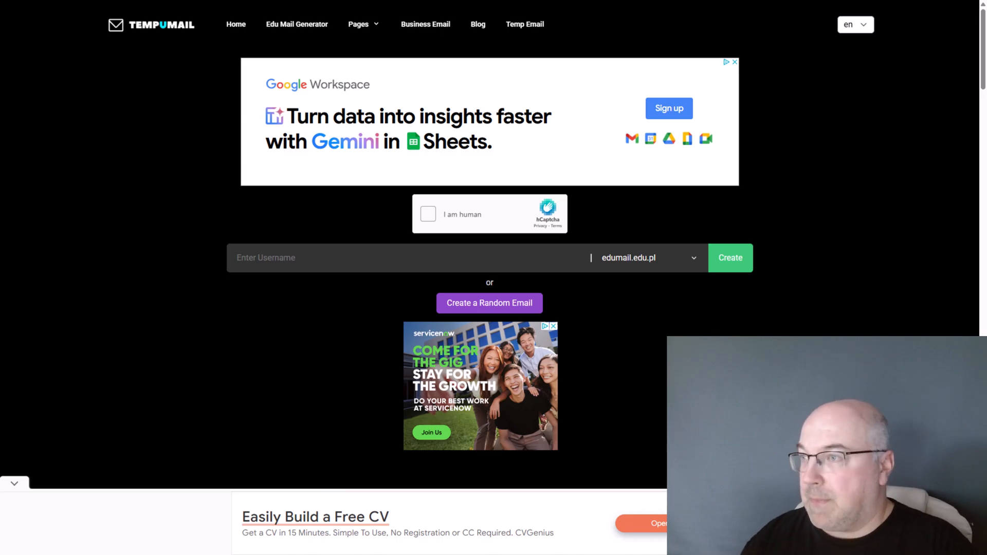
{"action": "mouse_move", "coordinate": [168, 38]}
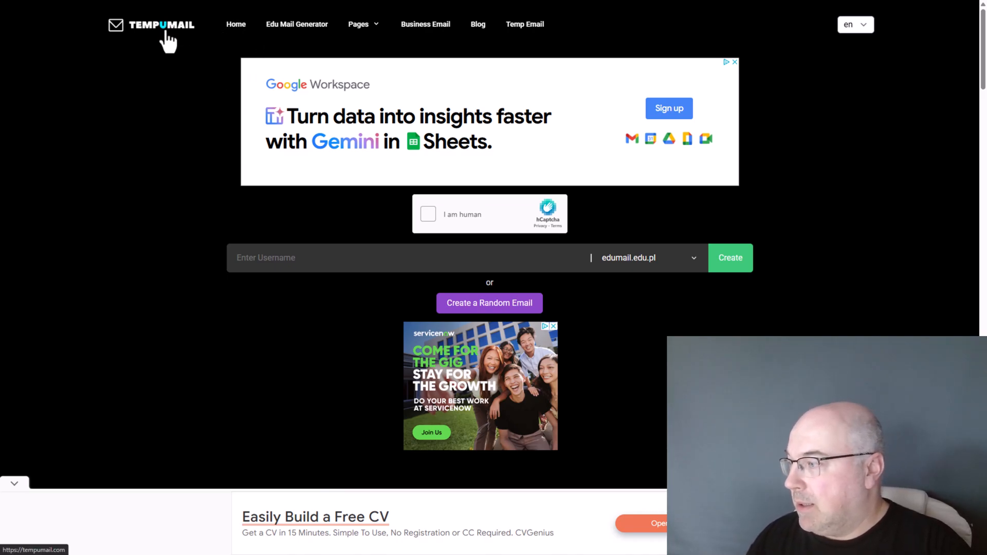
{"action": "mouse_move", "coordinate": [225, 207]}
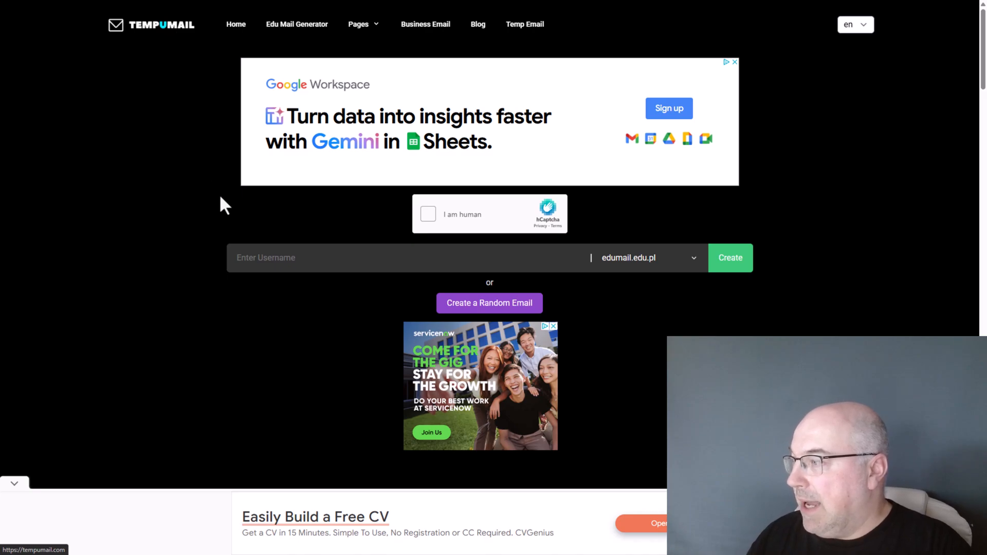
{"action": "mouse_move", "coordinate": [590, 285]}
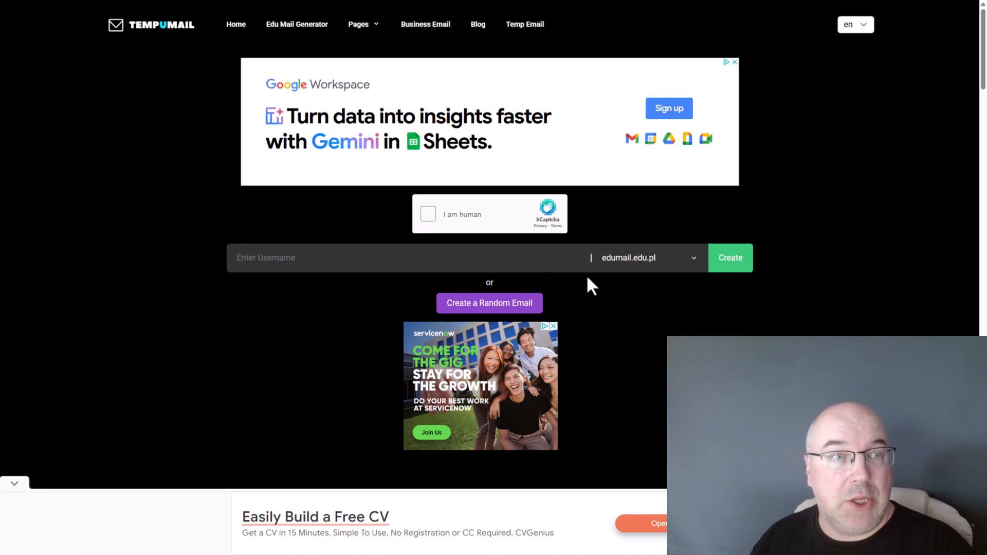
{"action": "mouse_move", "coordinate": [601, 284]}
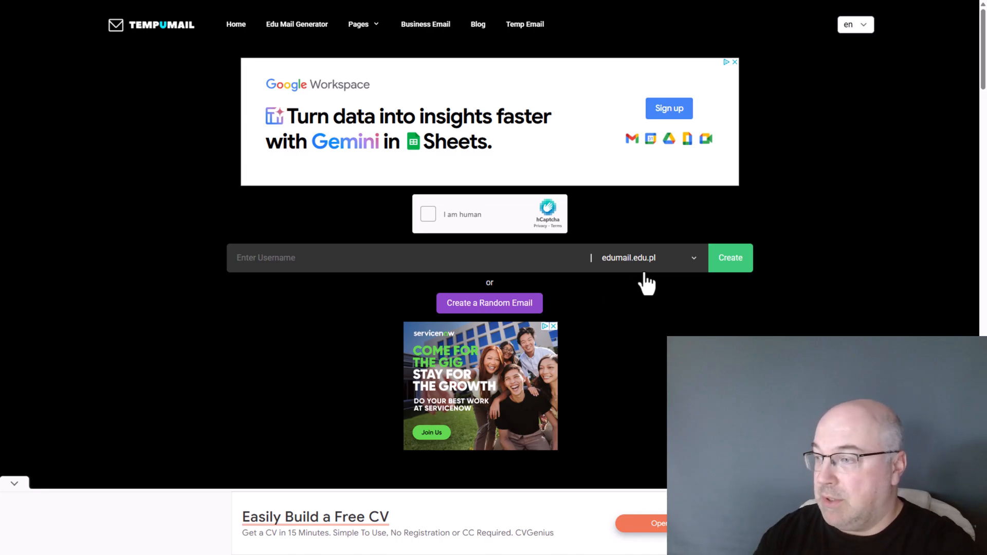
{"action": "type", "text": "angrytest"}
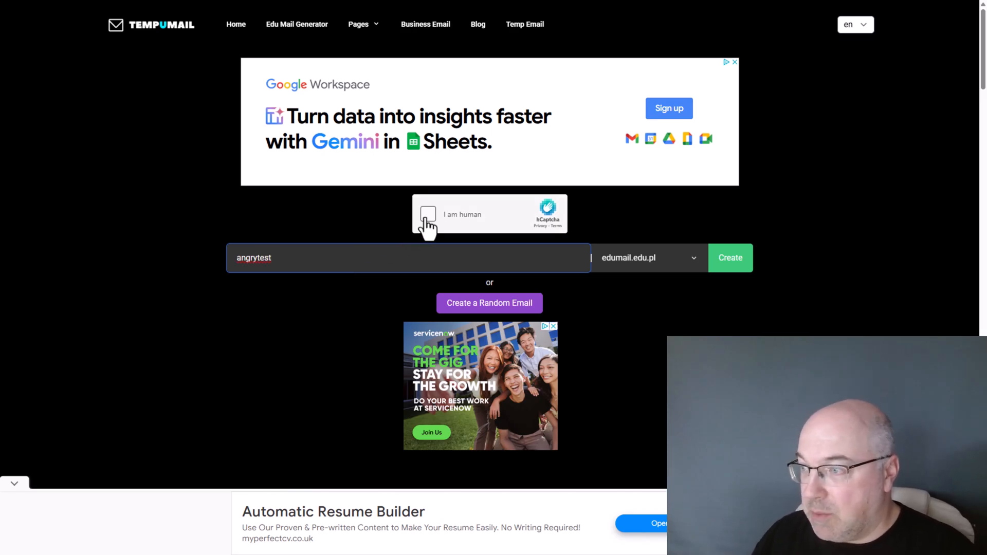
{"action": "left_click", "coordinate": [428, 214]}
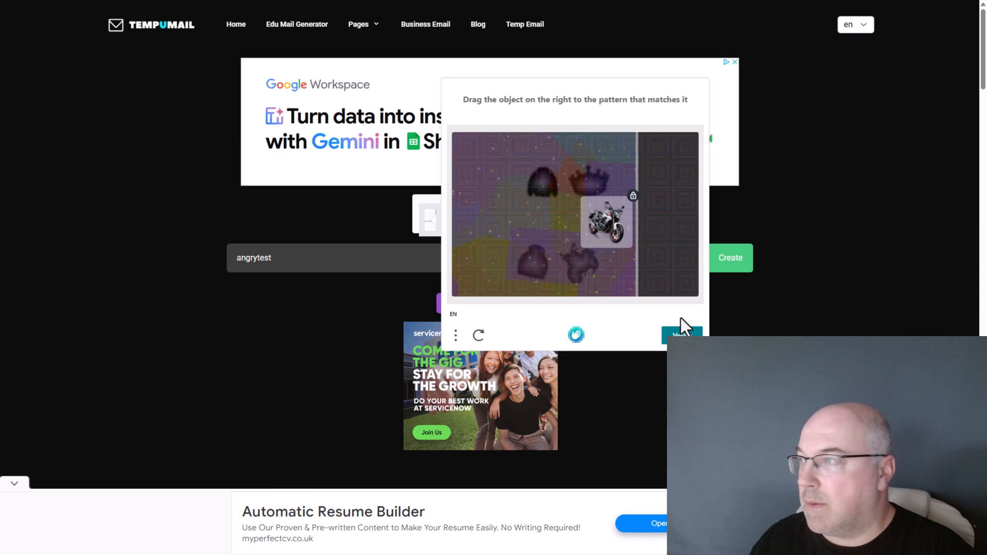
{"action": "left_click", "coordinate": [428, 213]}
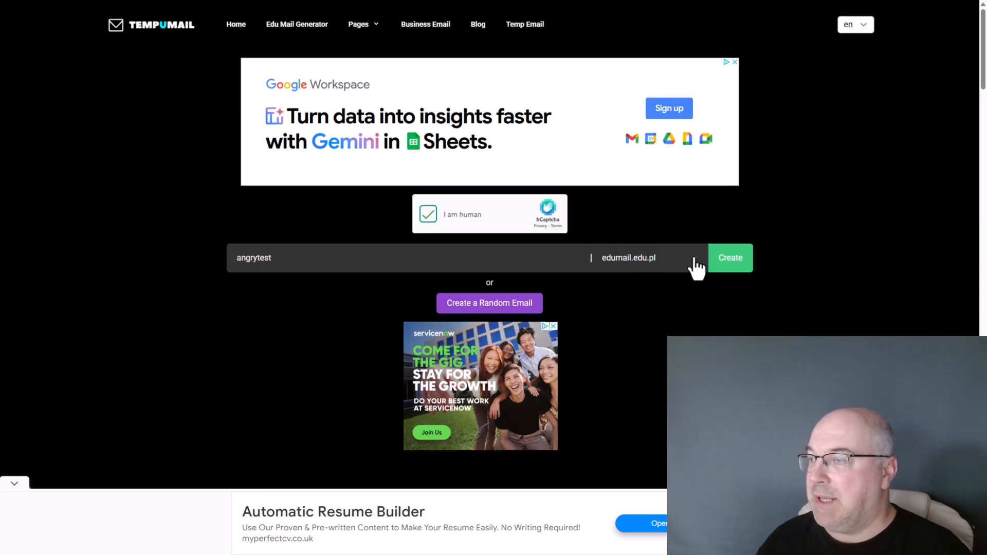
{"action": "left_click", "coordinate": [730, 257]}
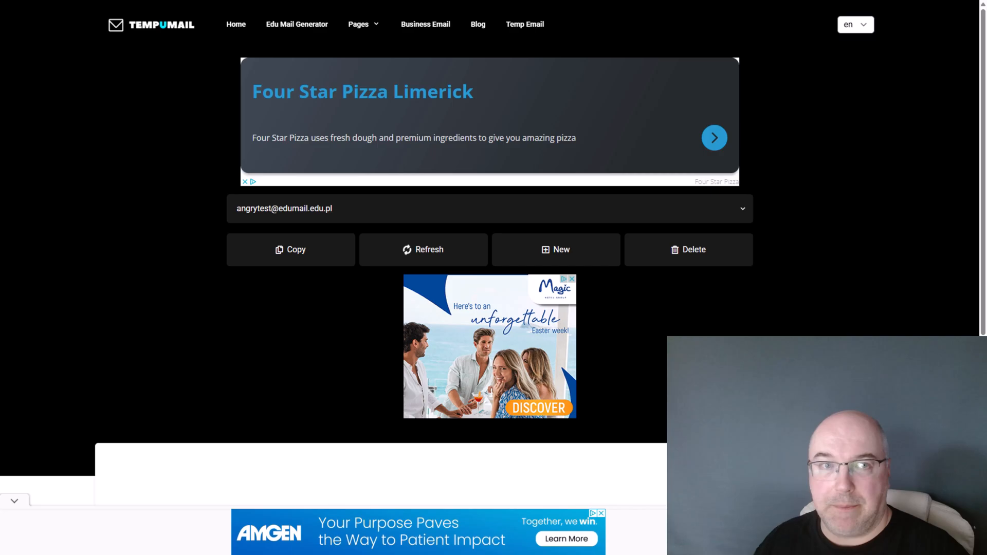
{"action": "scroll", "scroll_direction": "down", "scroll_amount": 3}
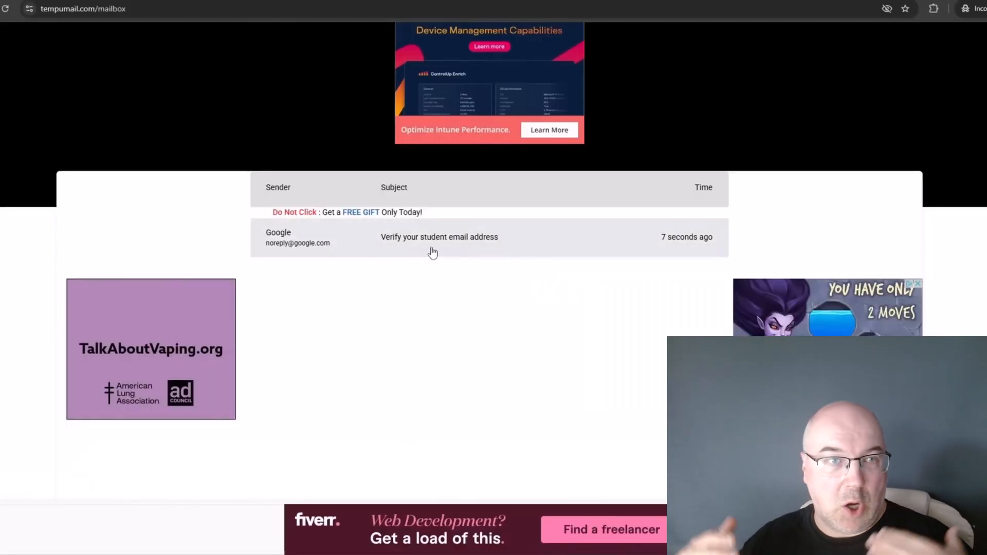
Step: Submit Google's verification code on Google One and continue subscribing with the student discount
{"action": "left_click", "coordinate": [439, 237]}
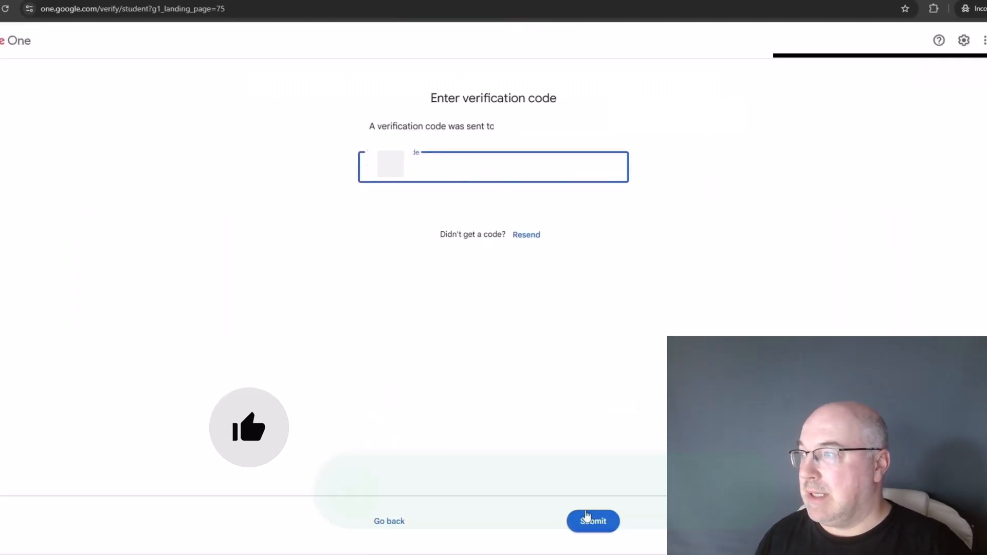
{"action": "left_click", "coordinate": [592, 520]}
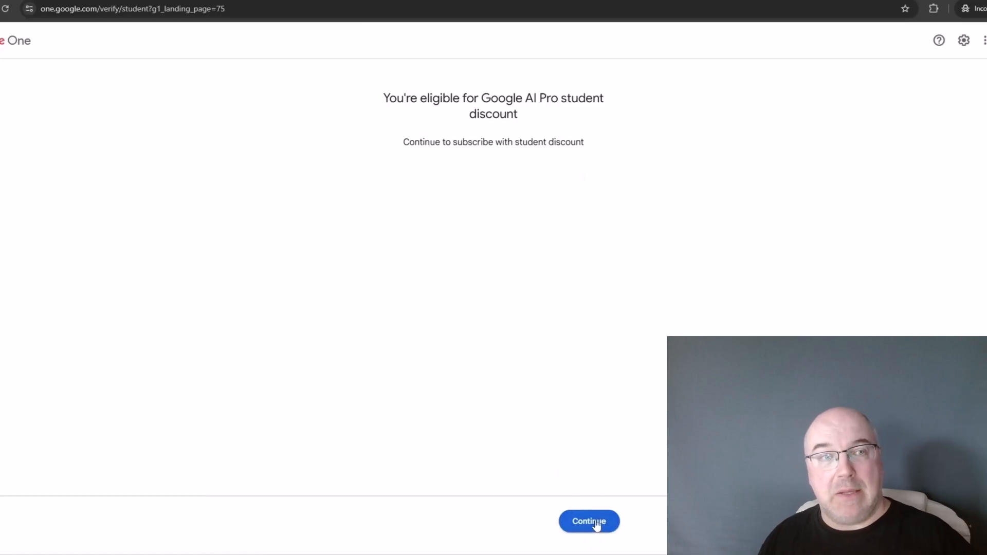
{"action": "left_click", "coordinate": [588, 521]}
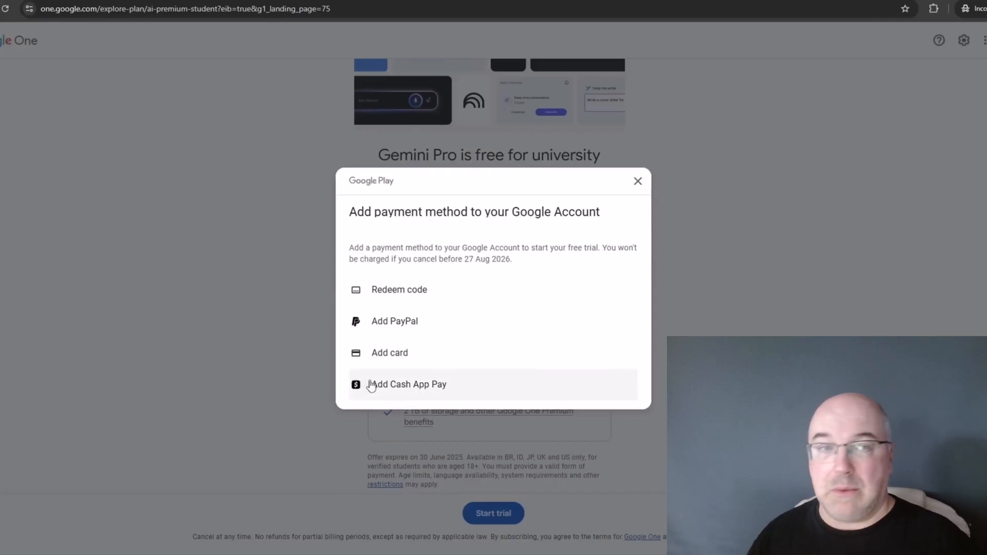
{"action": "mouse_move", "coordinate": [374, 384]}
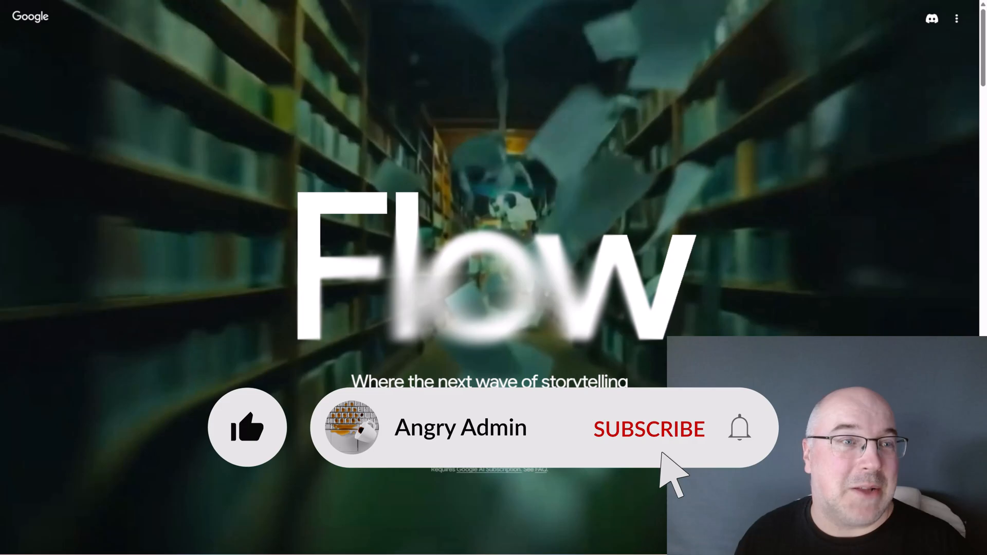
{"action": "left_click", "coordinate": [739, 428]}
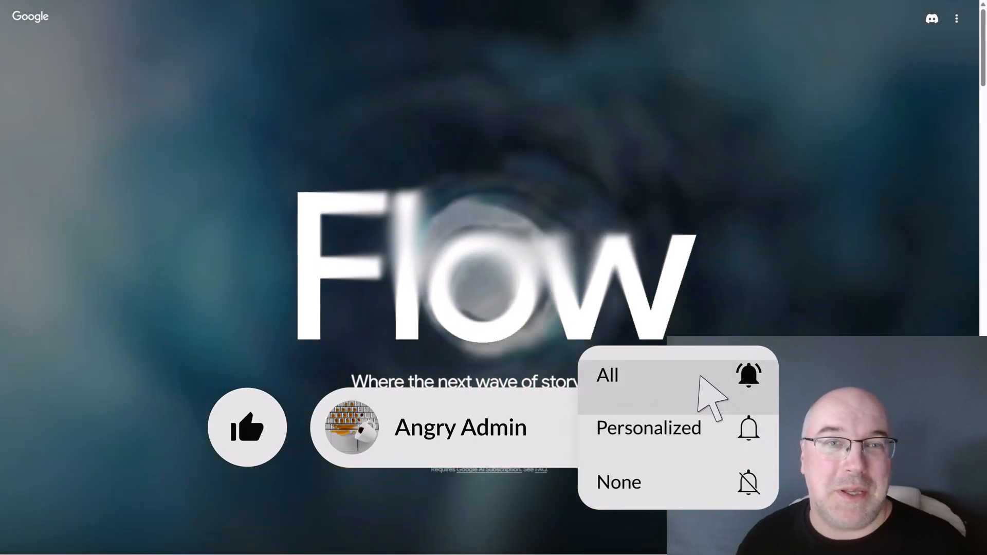